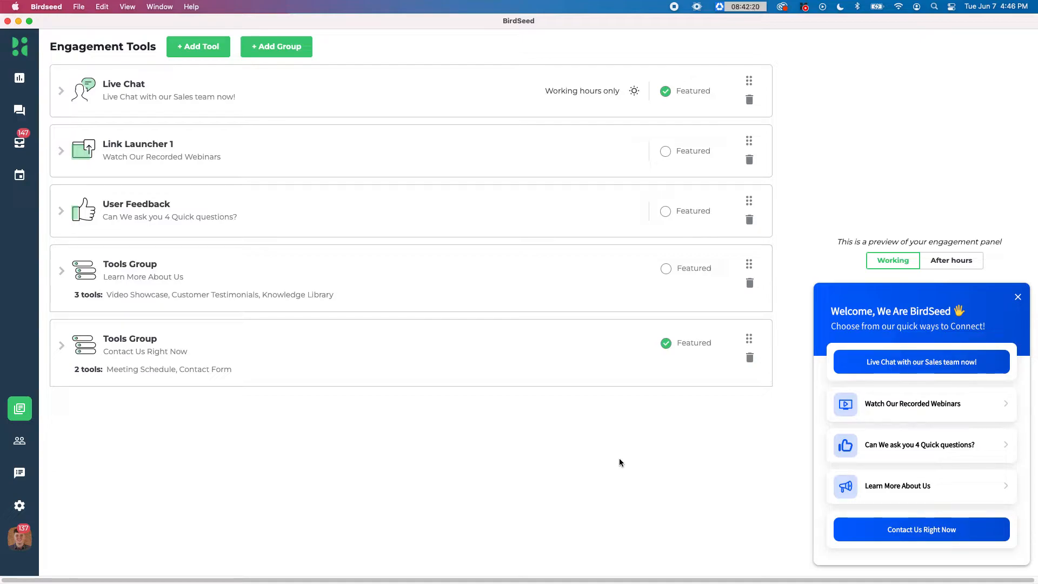
pyautogui.moveTo(20, 409)
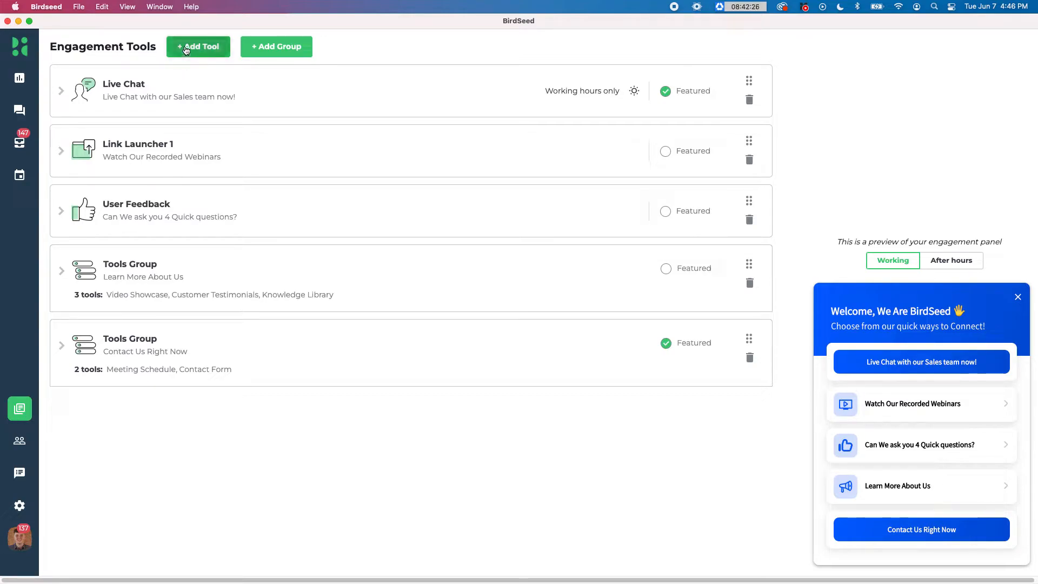
# Step: Add an Email Capture tool from the Add a tool dialog
pyautogui.click(198, 47)
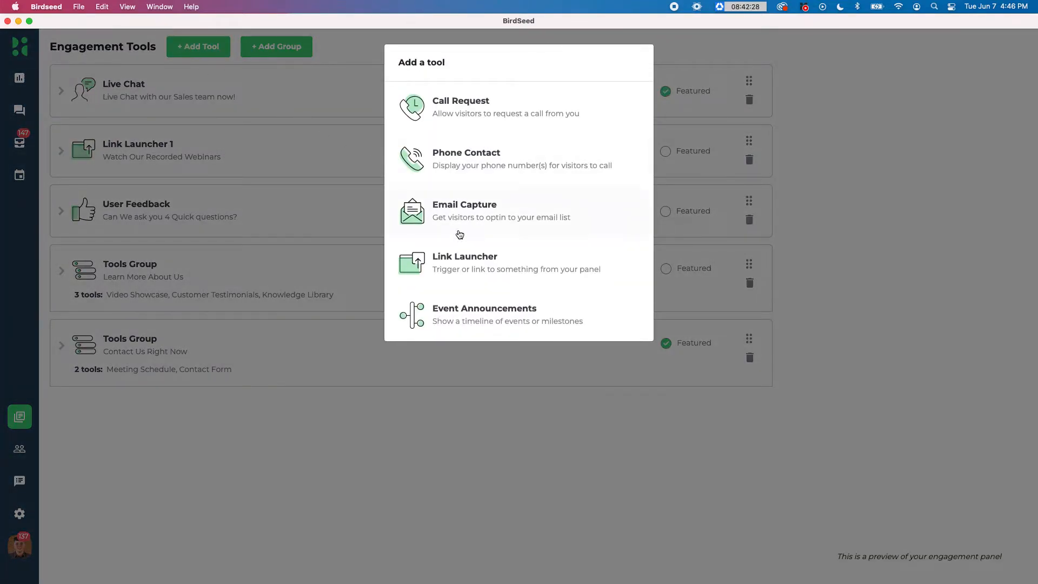
pyautogui.moveTo(491, 224)
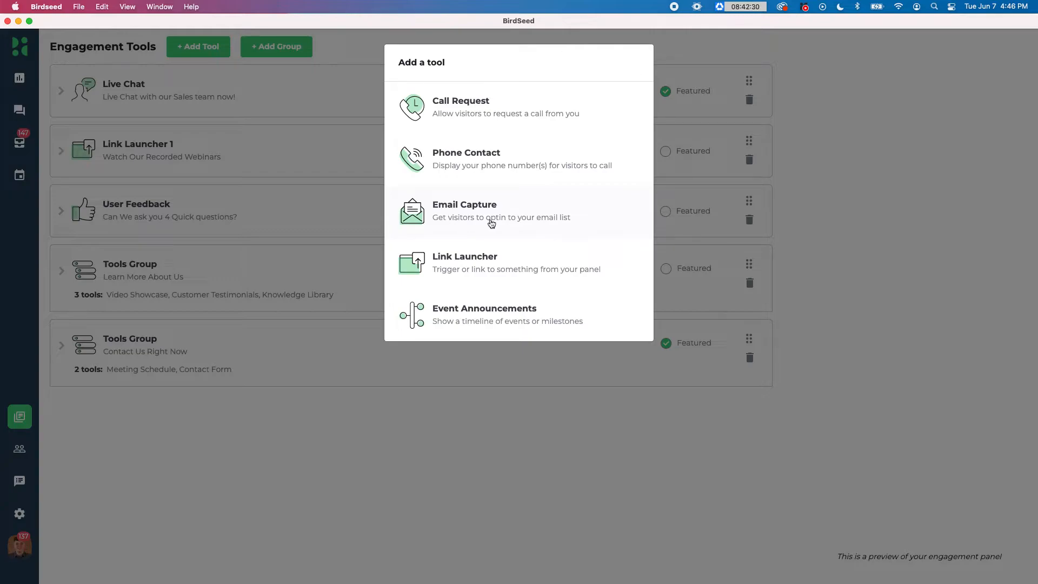
pyautogui.click(464, 211)
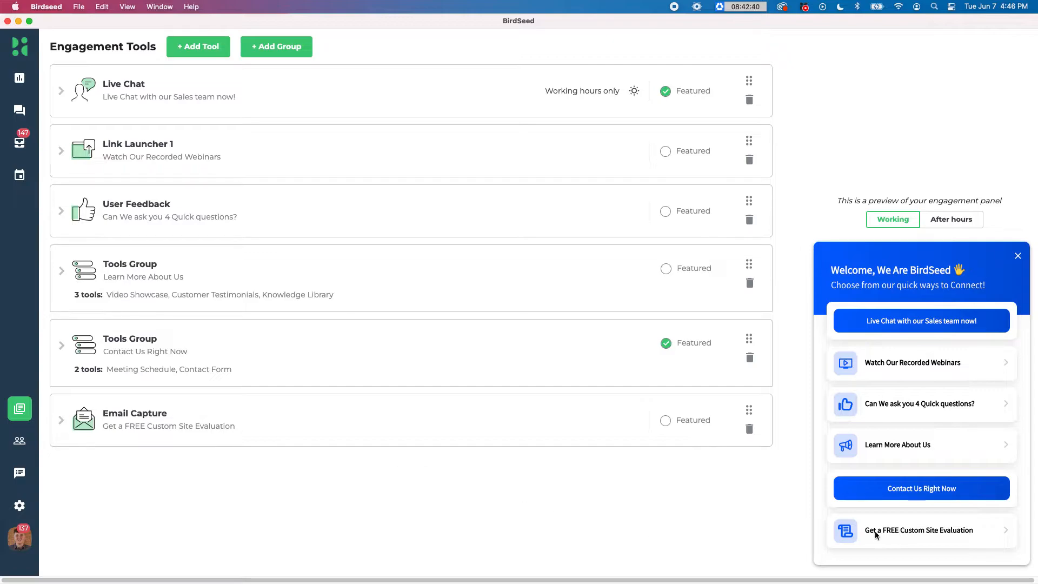
pyautogui.moveTo(78, 430)
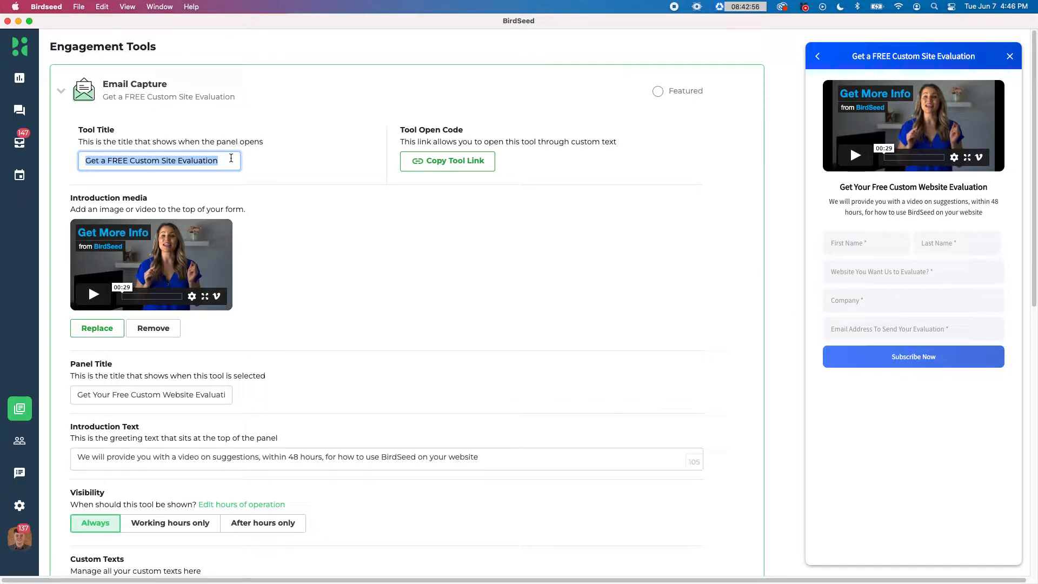
# Step: Type 'Join our Newsletter' as the Email Capture tool title
pyautogui.write('Join')
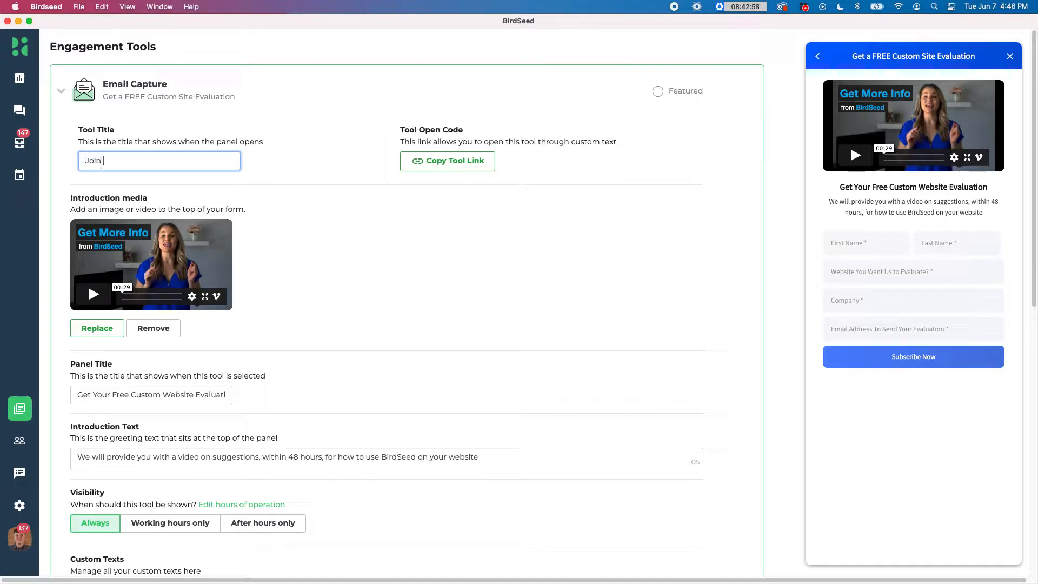
pyautogui.write('our Newsletter')
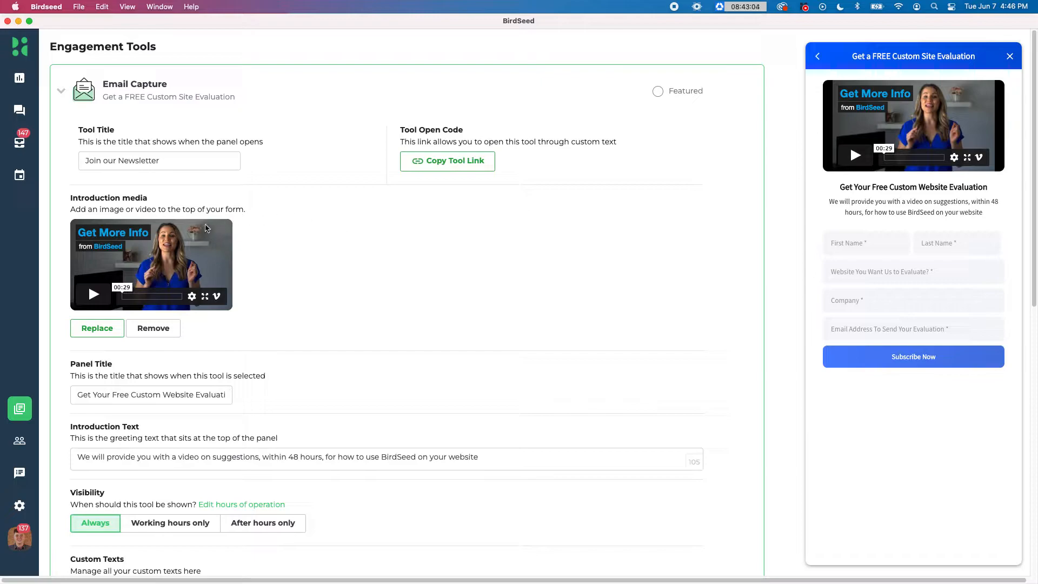
pyautogui.moveTo(92, 238)
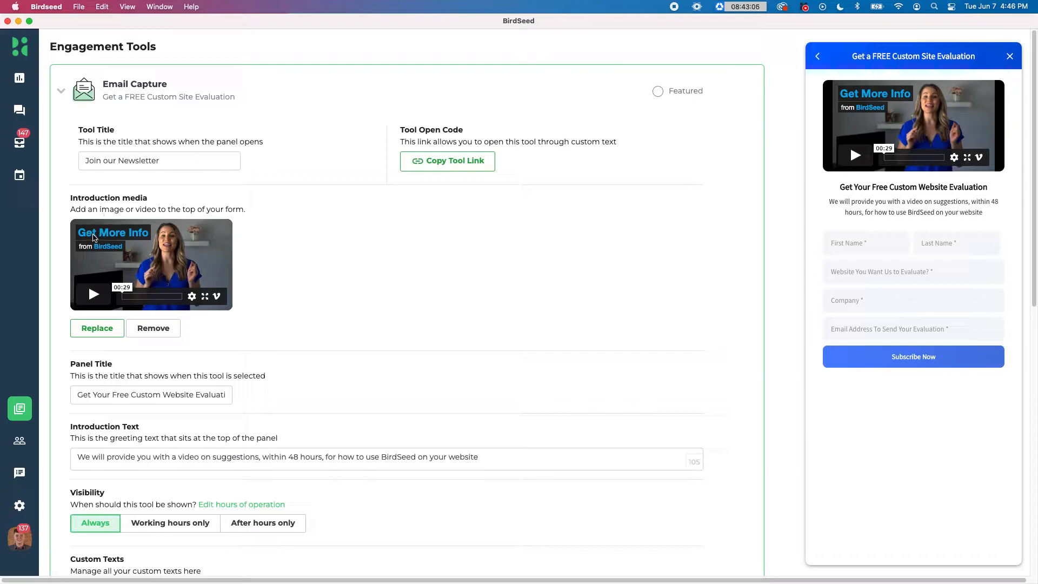
pyautogui.moveTo(129, 256)
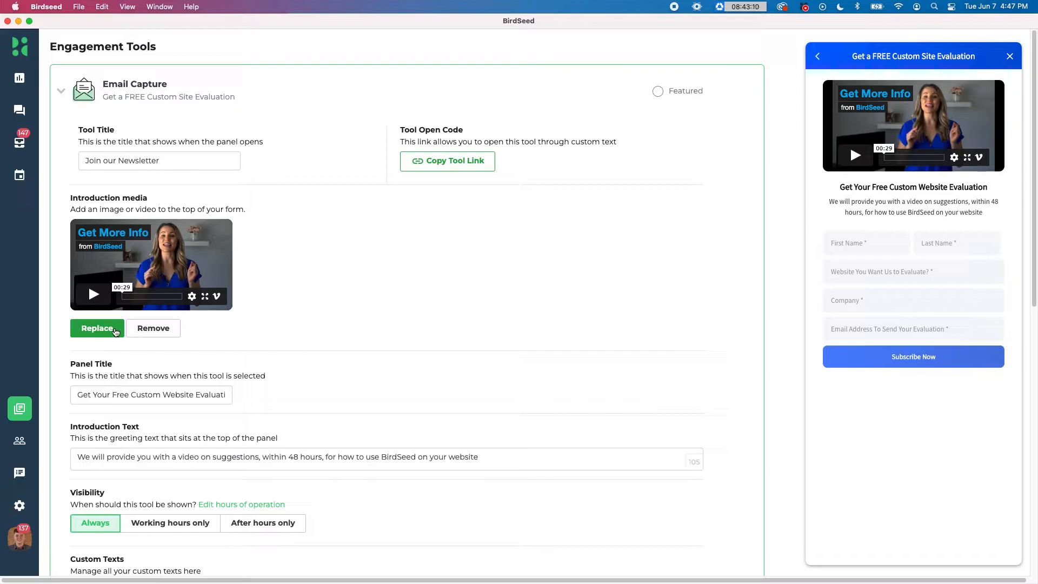
pyautogui.click(97, 327)
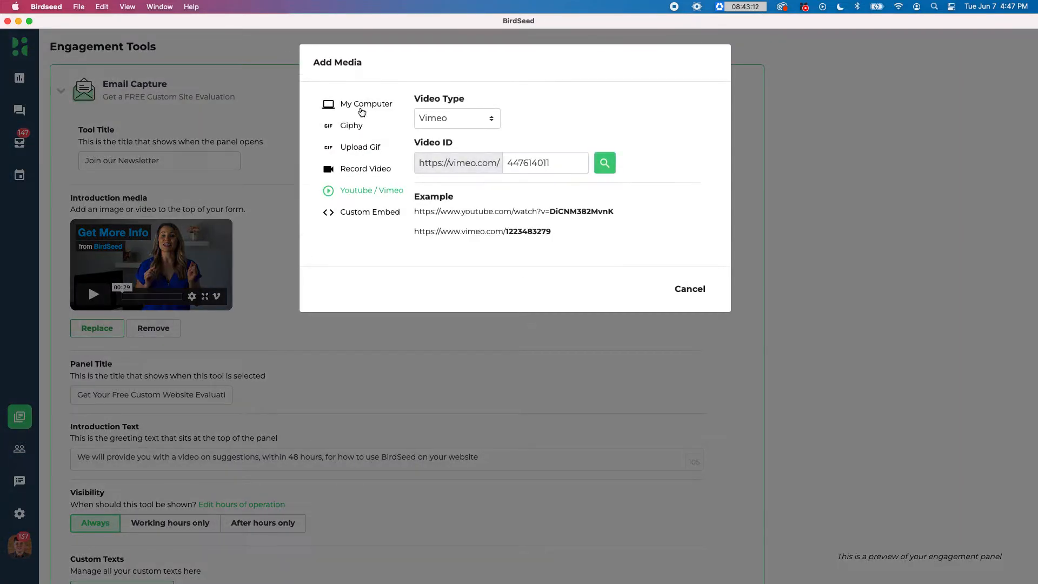
pyautogui.click(603, 162)
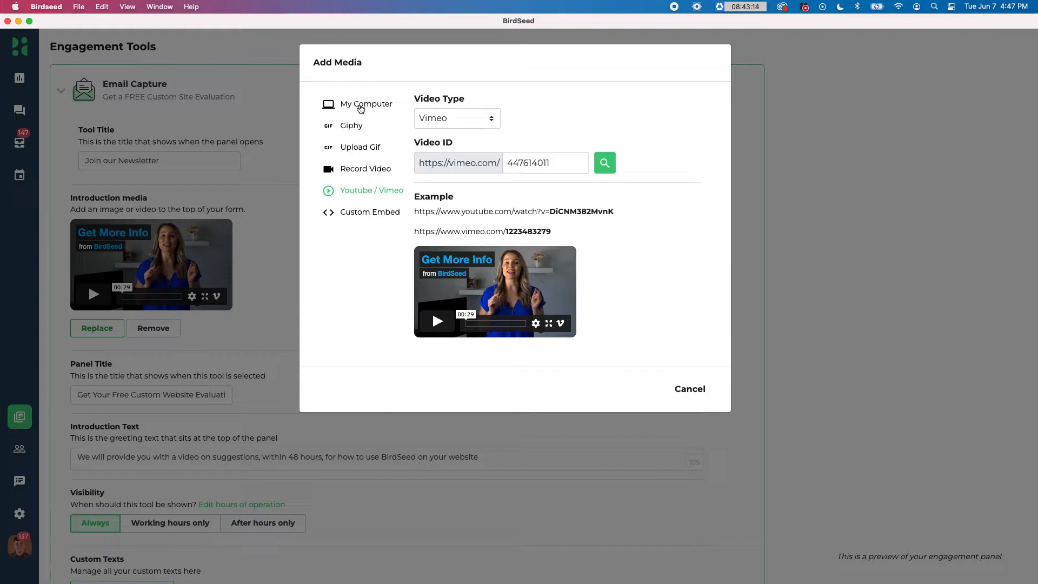
pyautogui.click(457, 117)
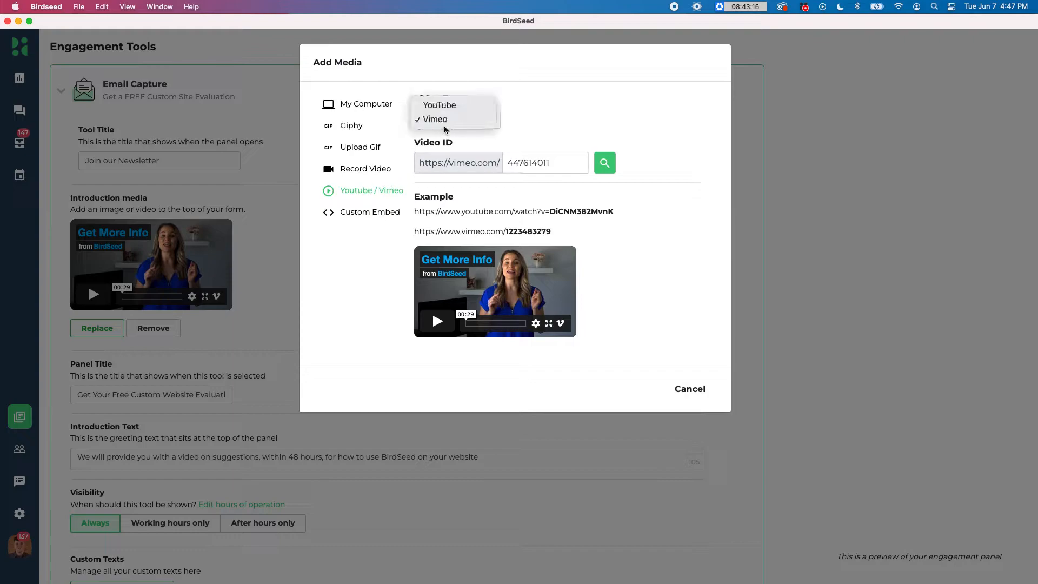
pyautogui.click(434, 119)
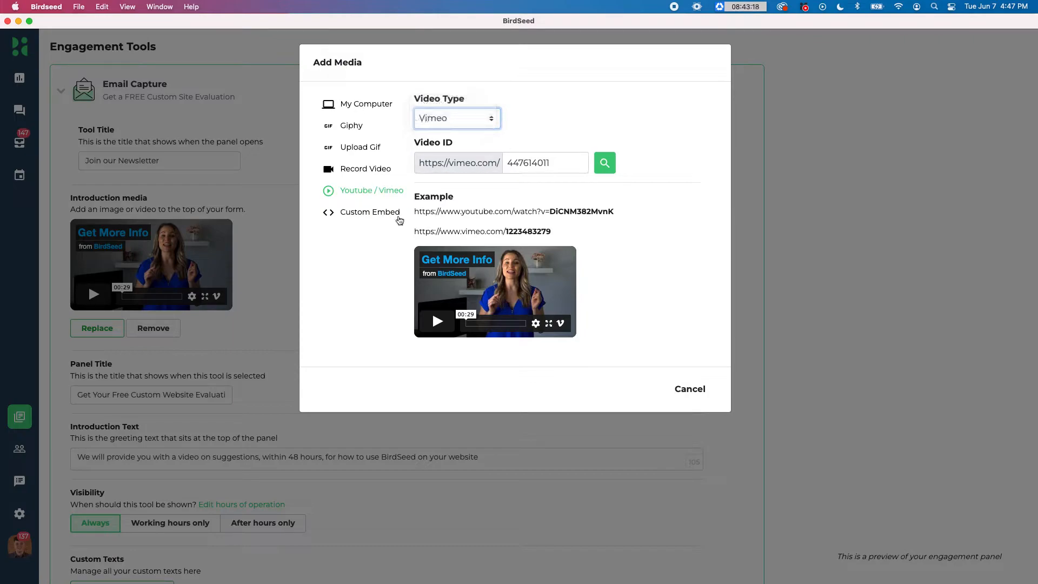
pyautogui.moveTo(381, 173)
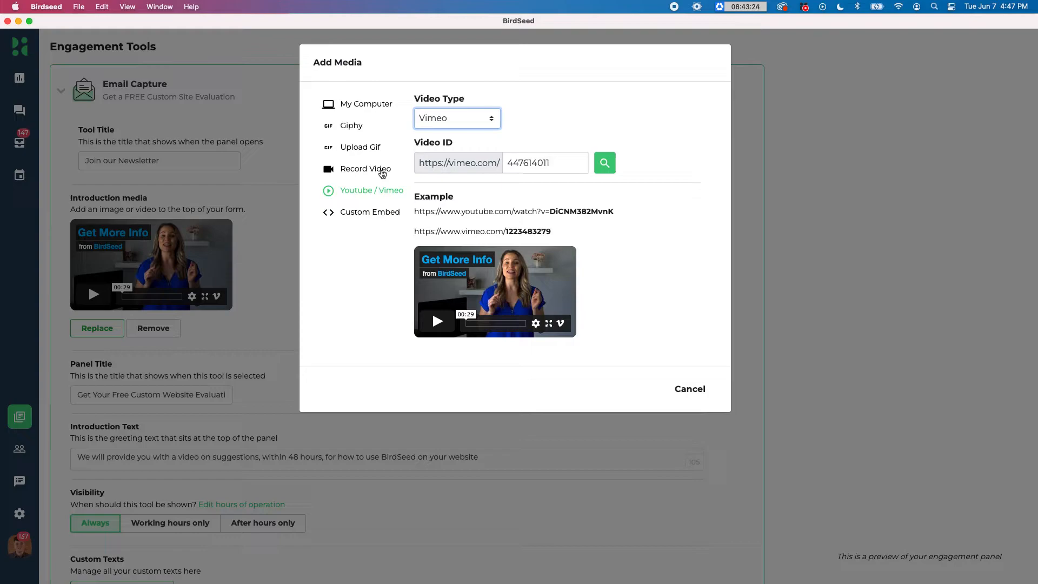
pyautogui.moveTo(469, 291)
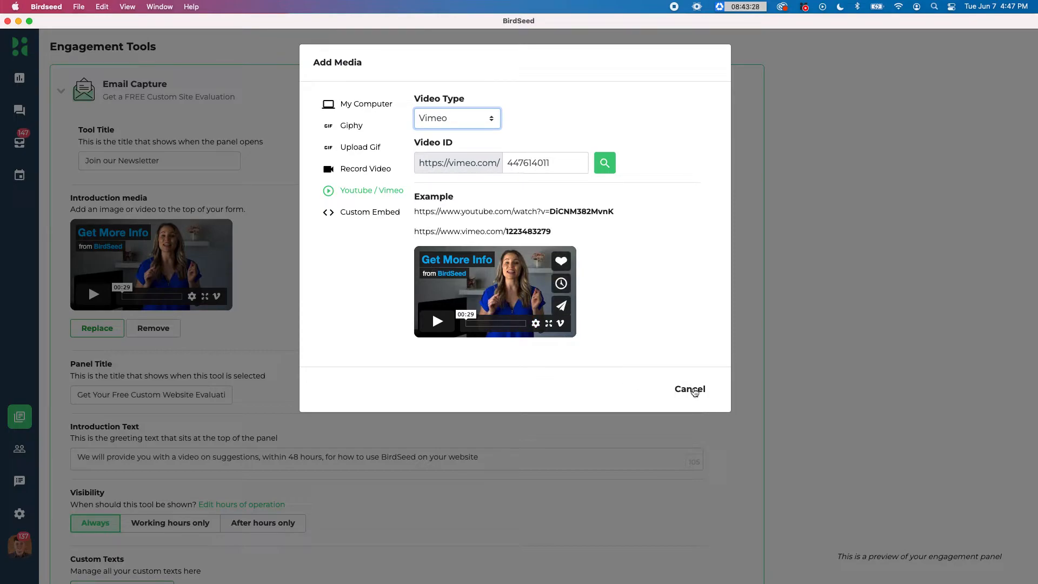
pyautogui.click(689, 389)
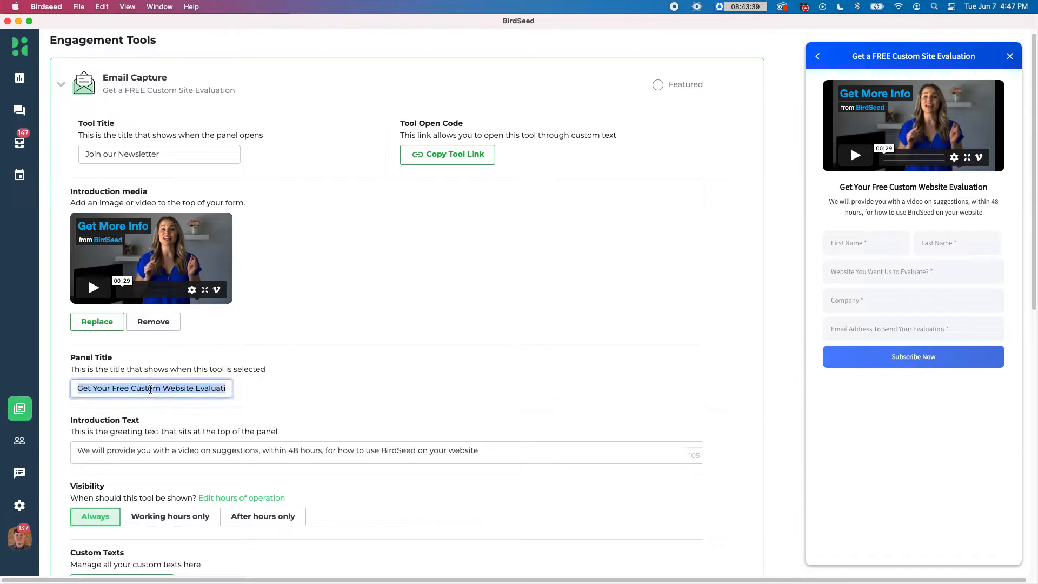
# Step: Replace the panel title text with 'Join our Newsletter'
pyautogui.write("Don'")
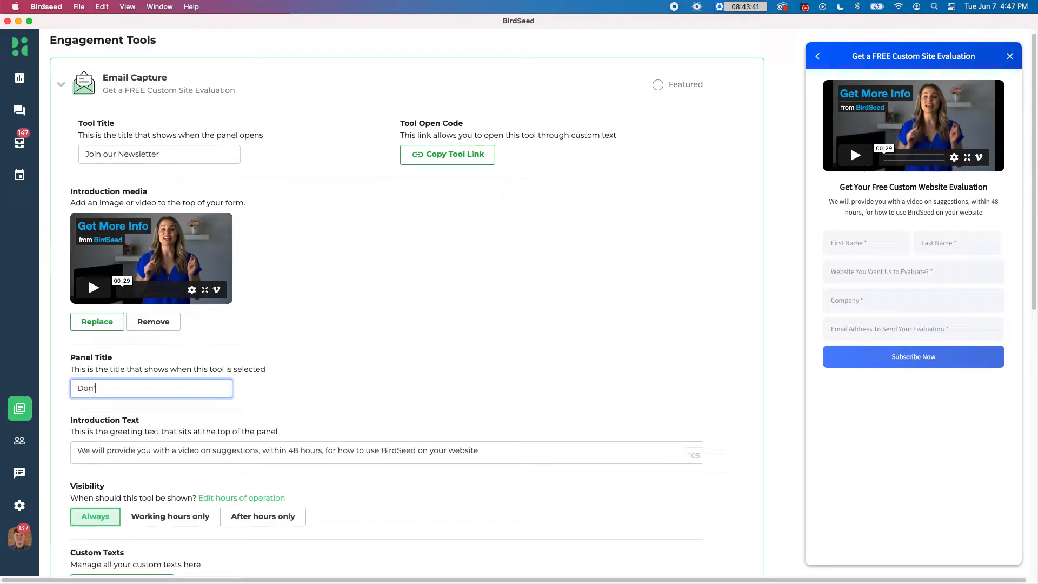
pyautogui.write('Join our Newsletter')
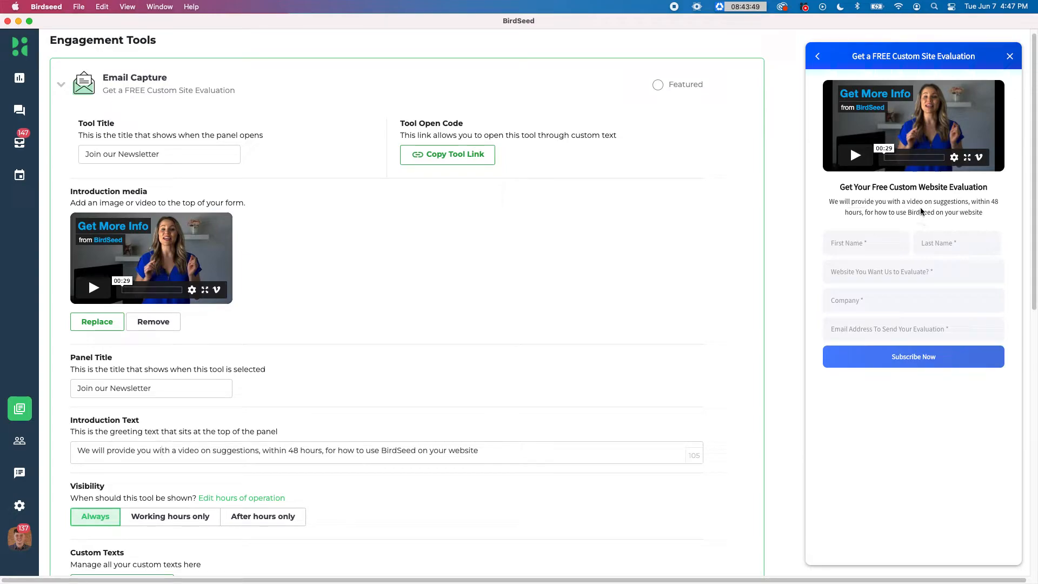
pyautogui.moveTo(228, 460)
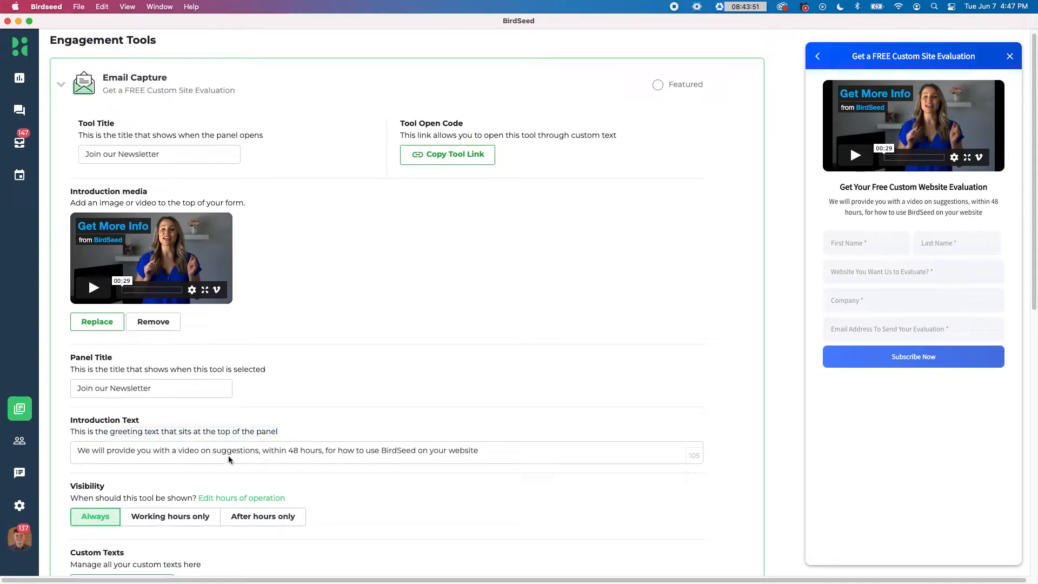
# Step: Enter 'Don't miss out on all the great news about our company moving forward!' as introduction
pyautogui.write('Don')
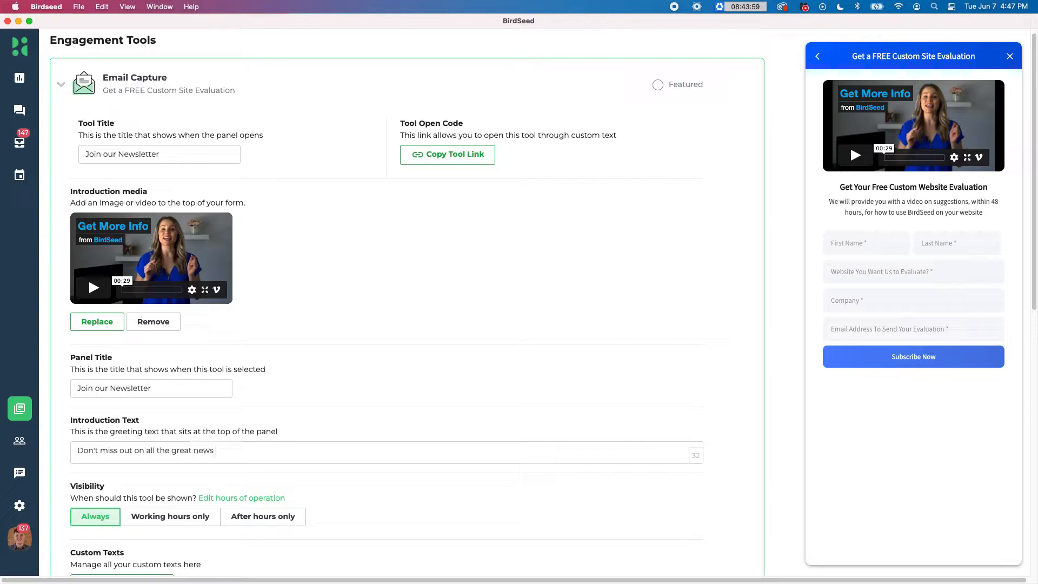
pyautogui.write('about our company moving')
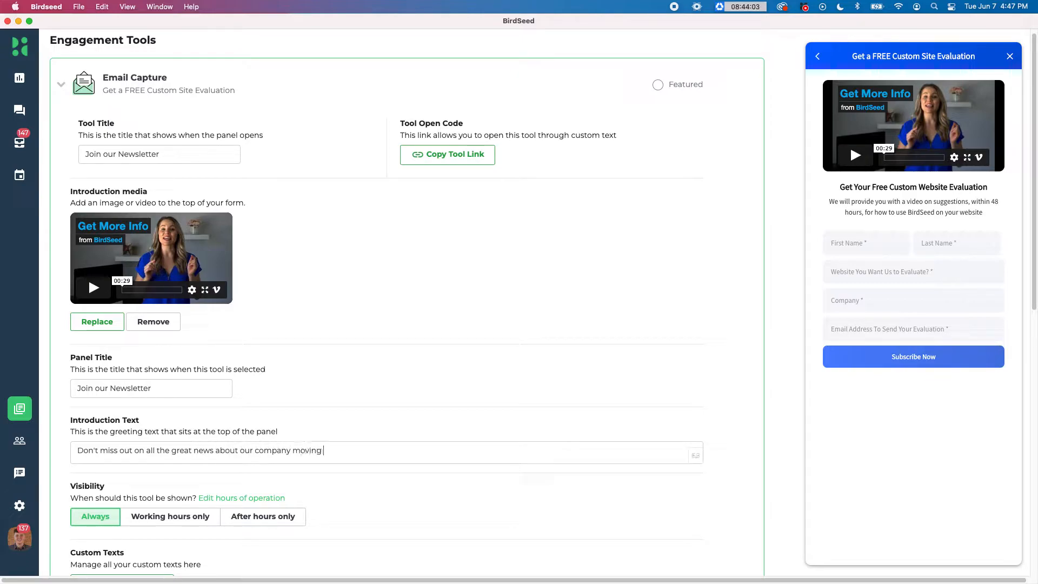
pyautogui.write('forward!')
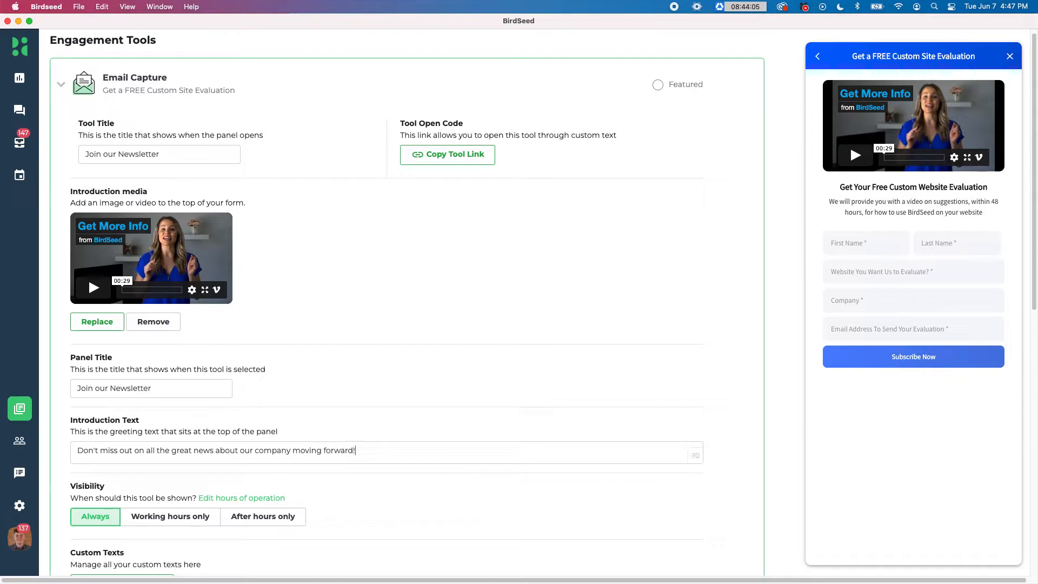
pyautogui.scroll(-3)
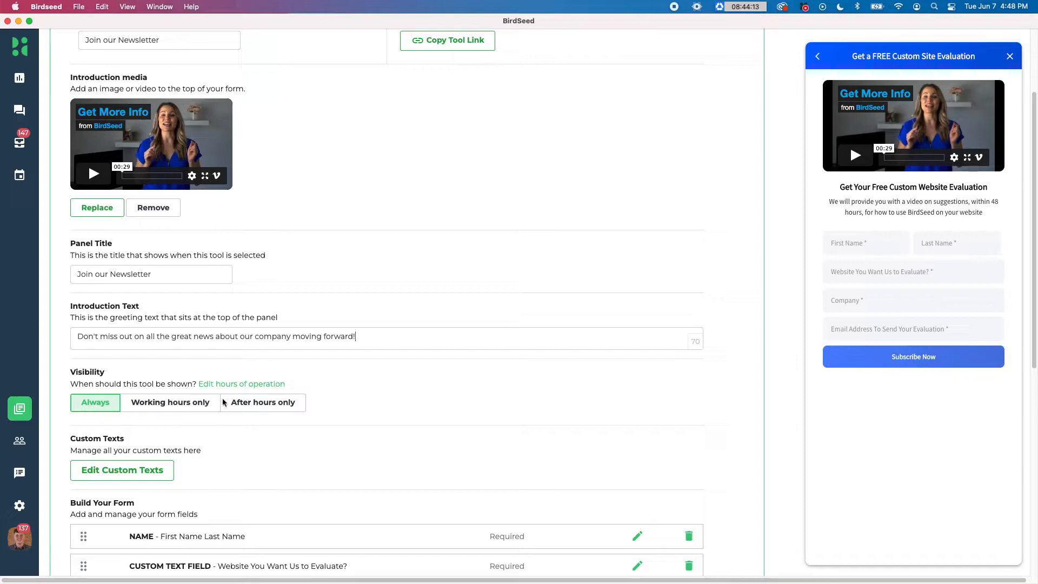
pyautogui.moveTo(251, 387)
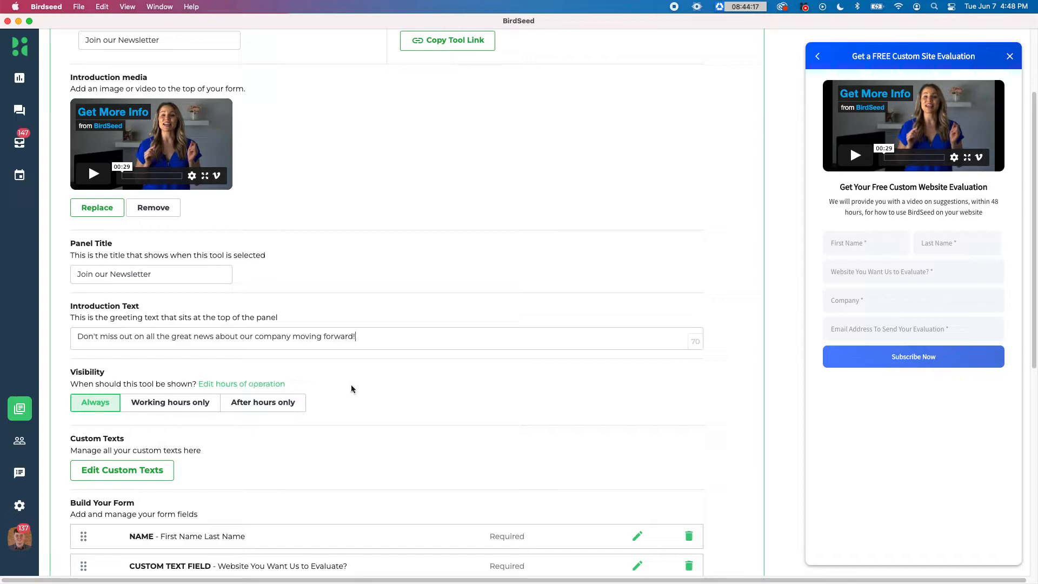
pyautogui.moveTo(19, 506)
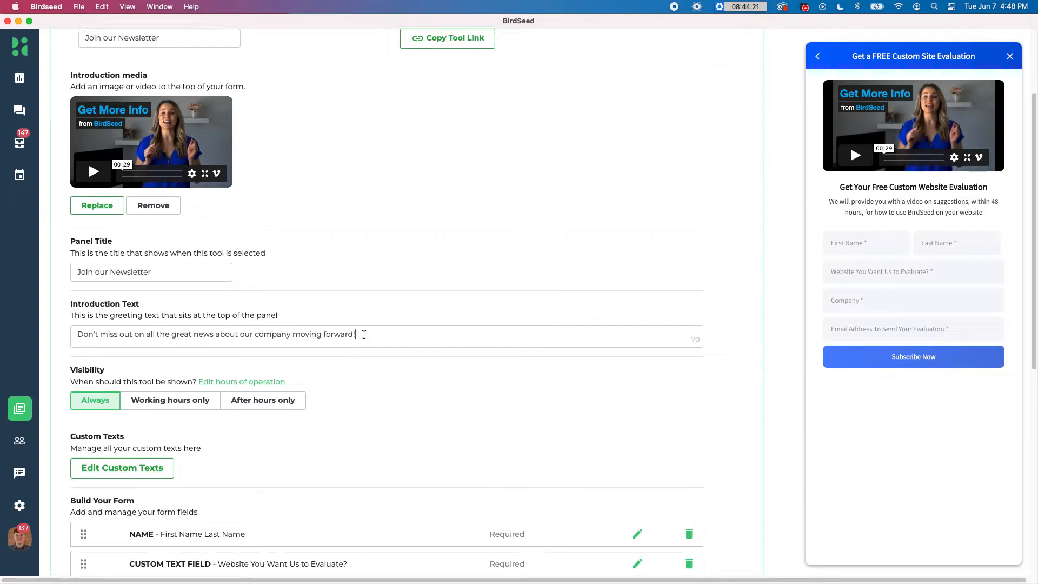
pyautogui.scroll(-3)
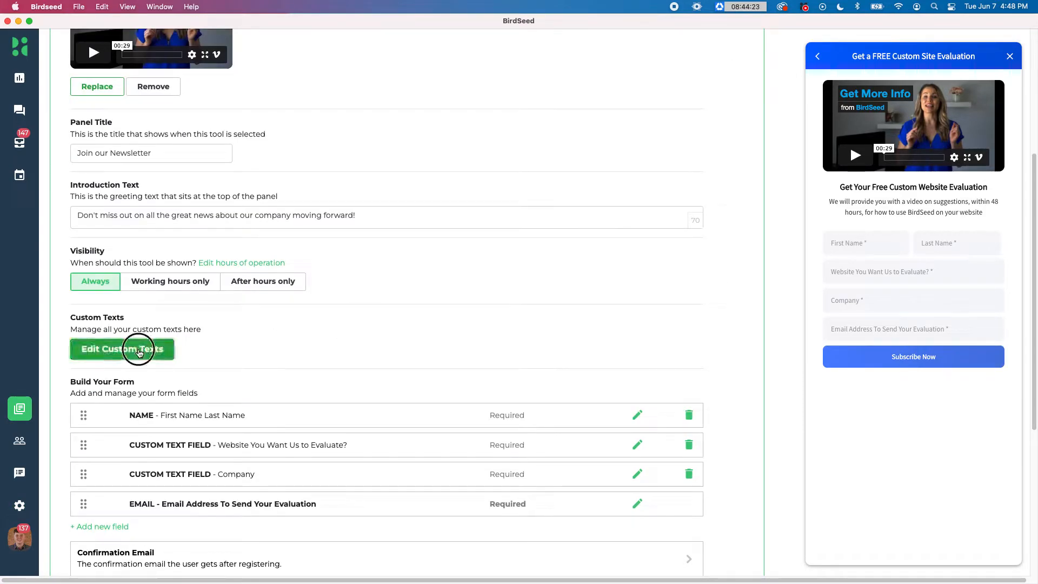
pyautogui.click(122, 349)
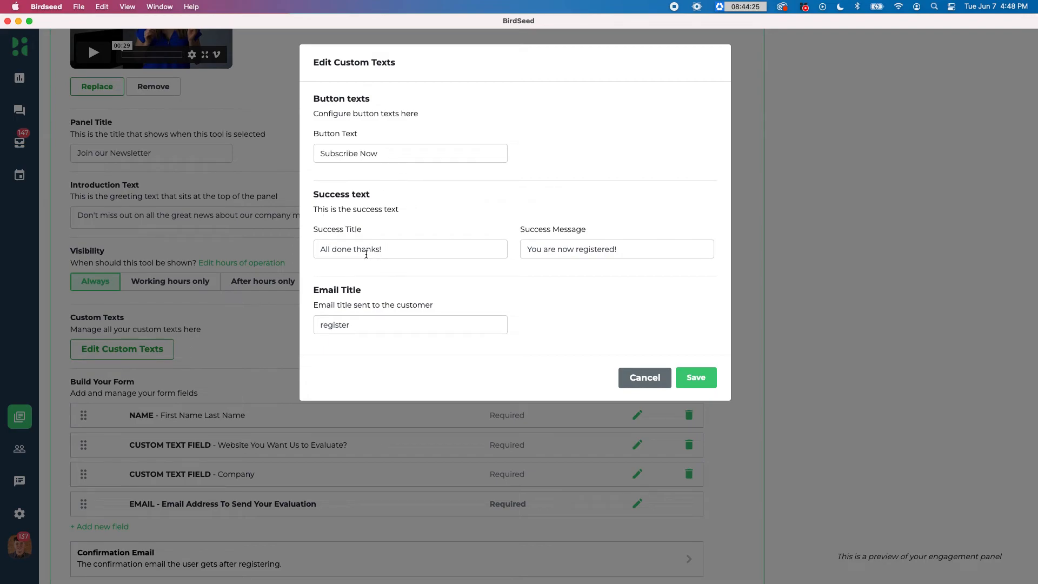
pyautogui.moveTo(401, 176)
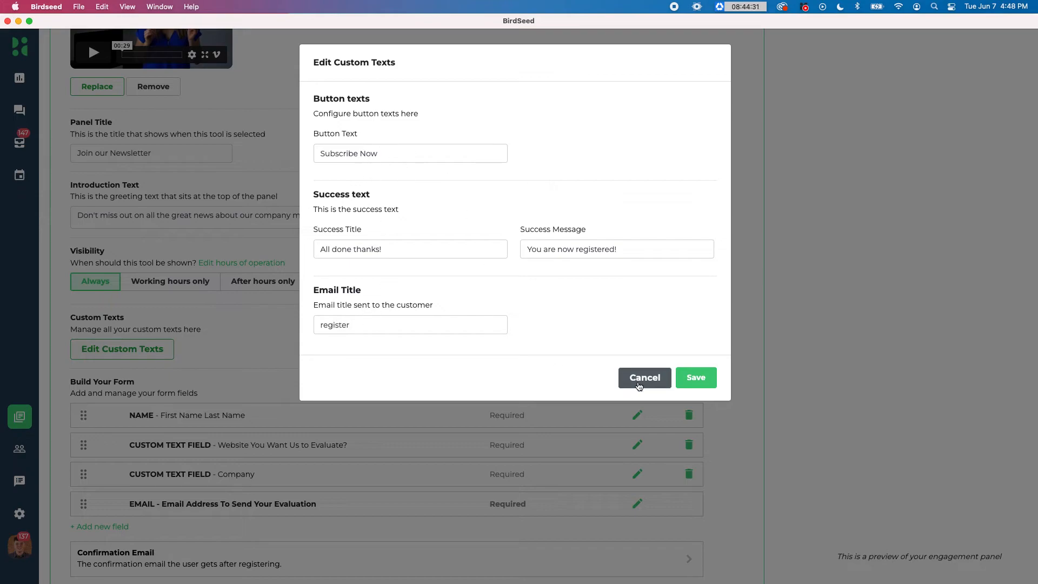
pyautogui.click(643, 378)
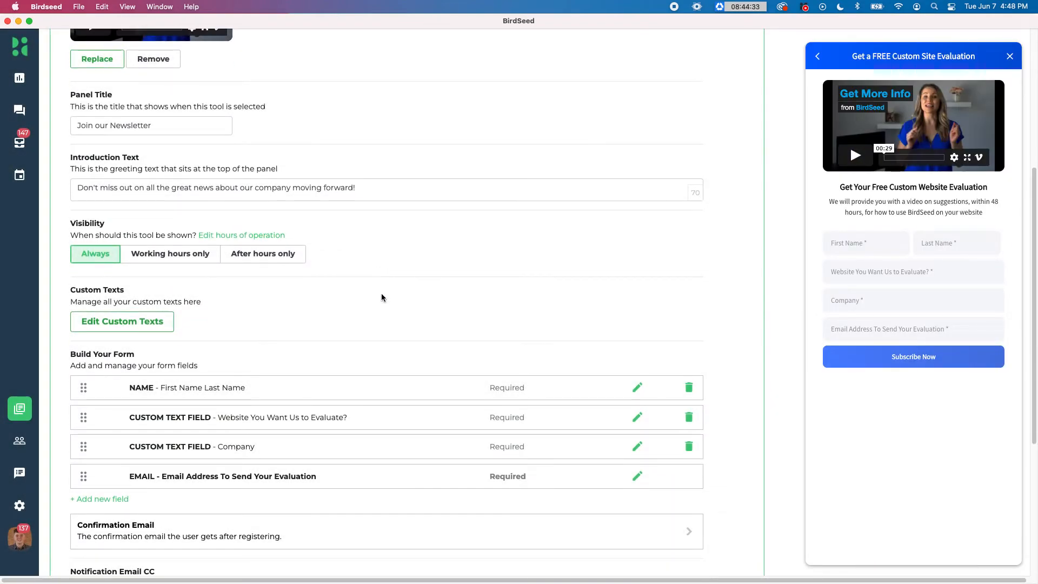
# Step: Relabel the Website form field 'Are you interested in our newsletter?'
pyautogui.scroll(-3)
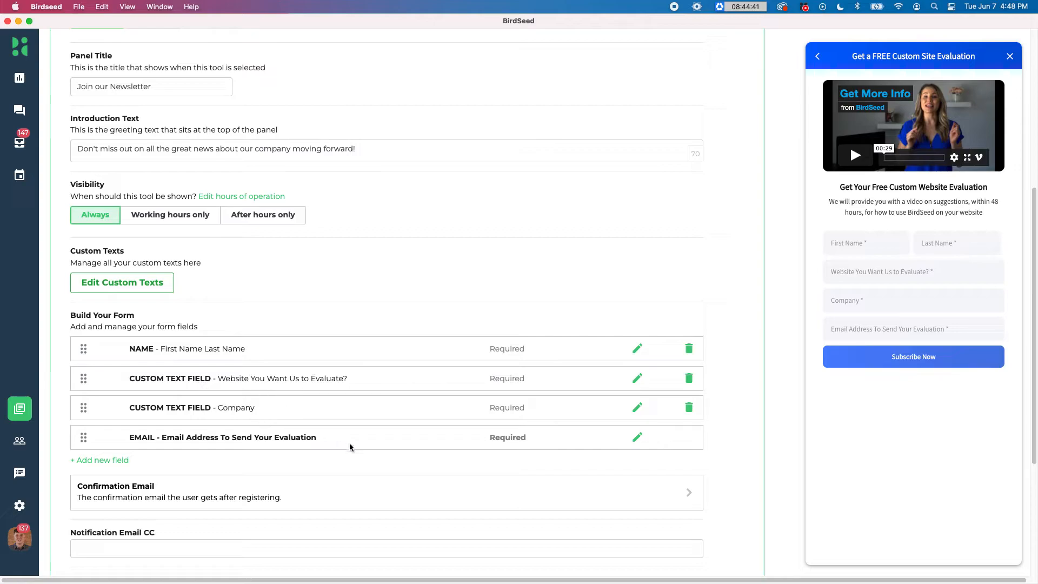
pyautogui.moveTo(301, 437)
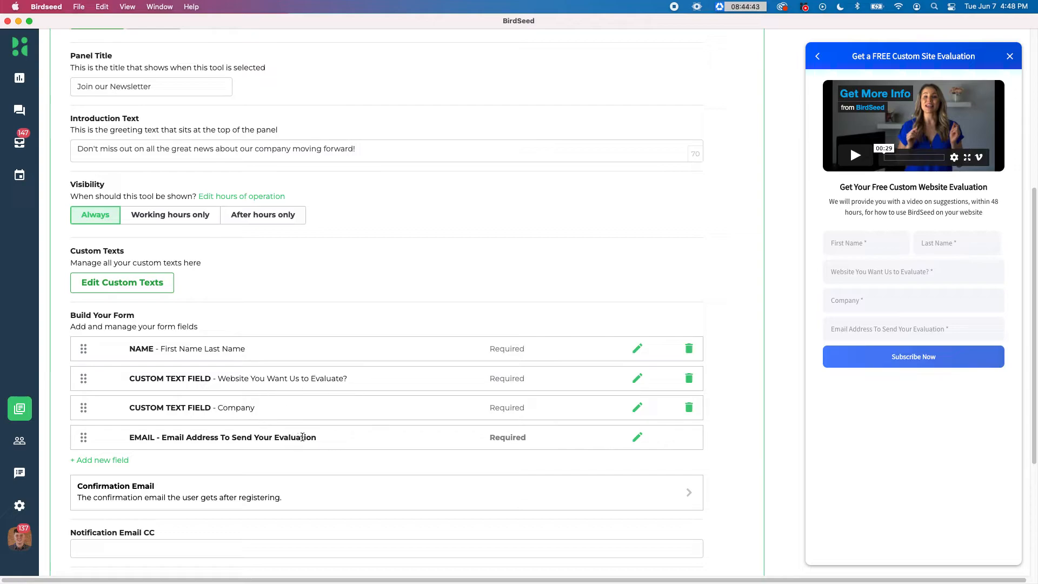
pyautogui.moveTo(278, 331)
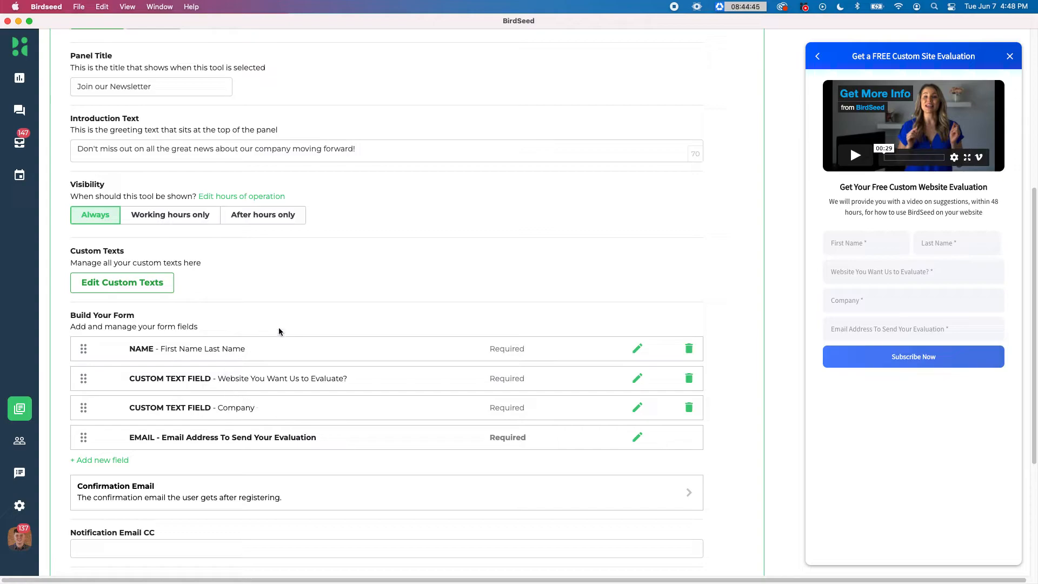
pyautogui.click(637, 377)
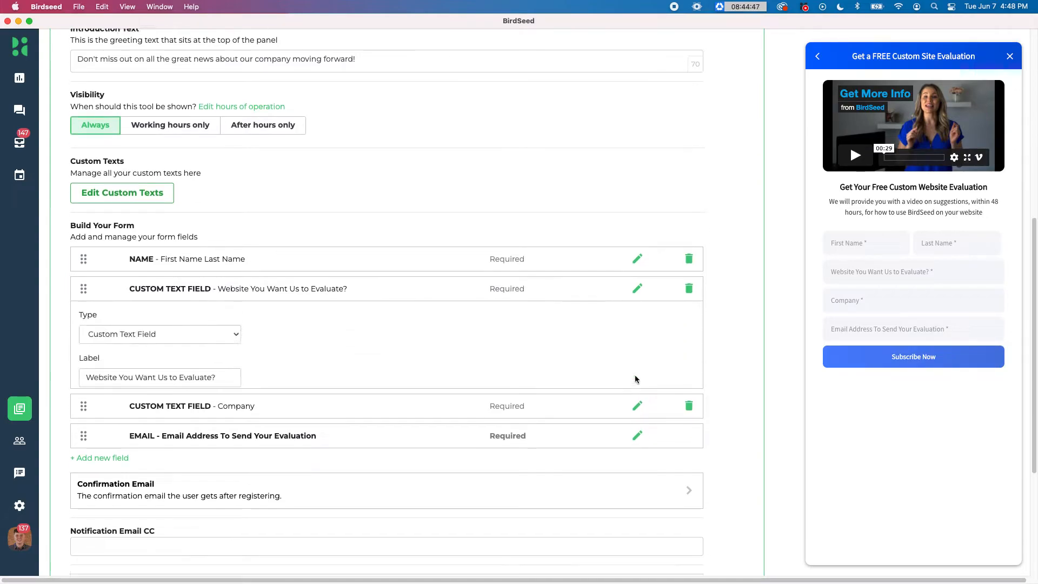
pyautogui.scroll(-3)
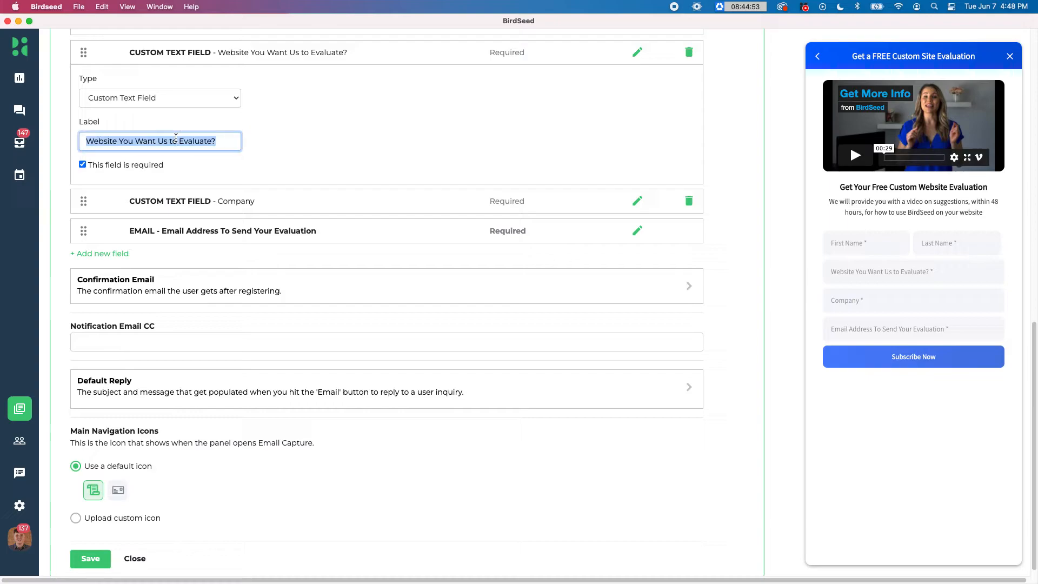
pyautogui.write('A')
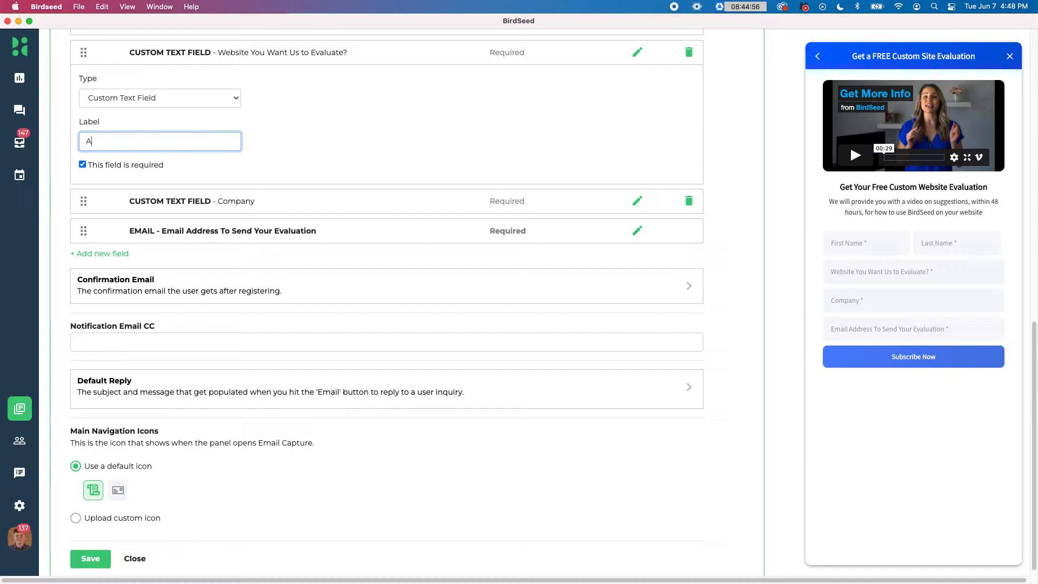
pyautogui.write('re you interes')
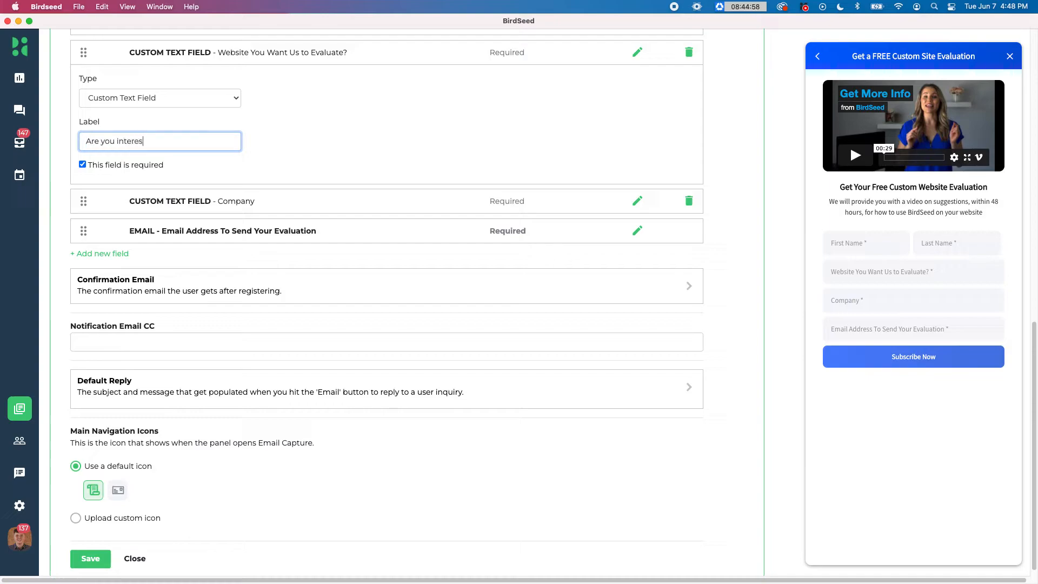
pyautogui.write('ted in our newsletter?')
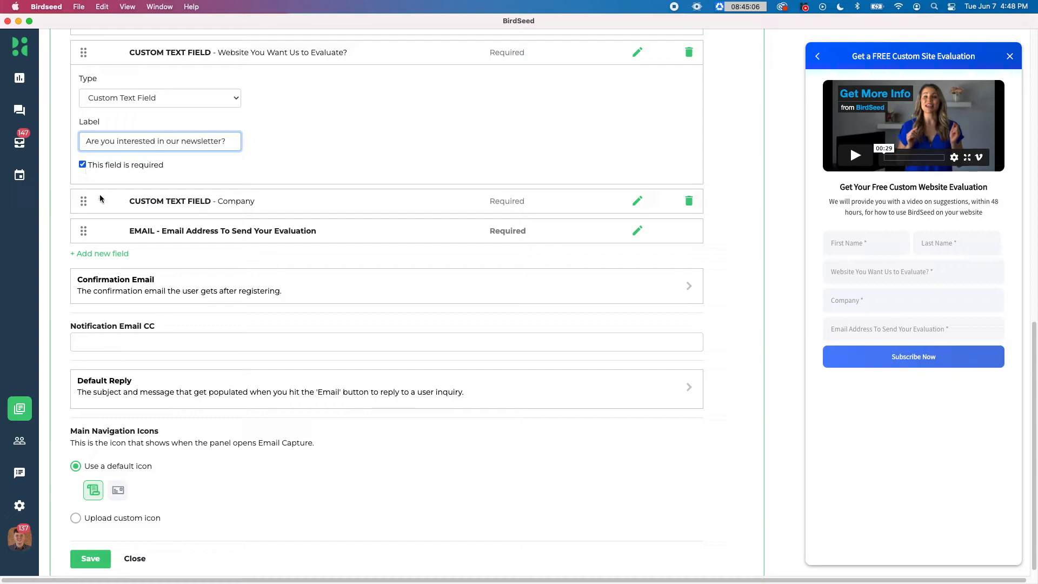
pyautogui.moveTo(548, 203)
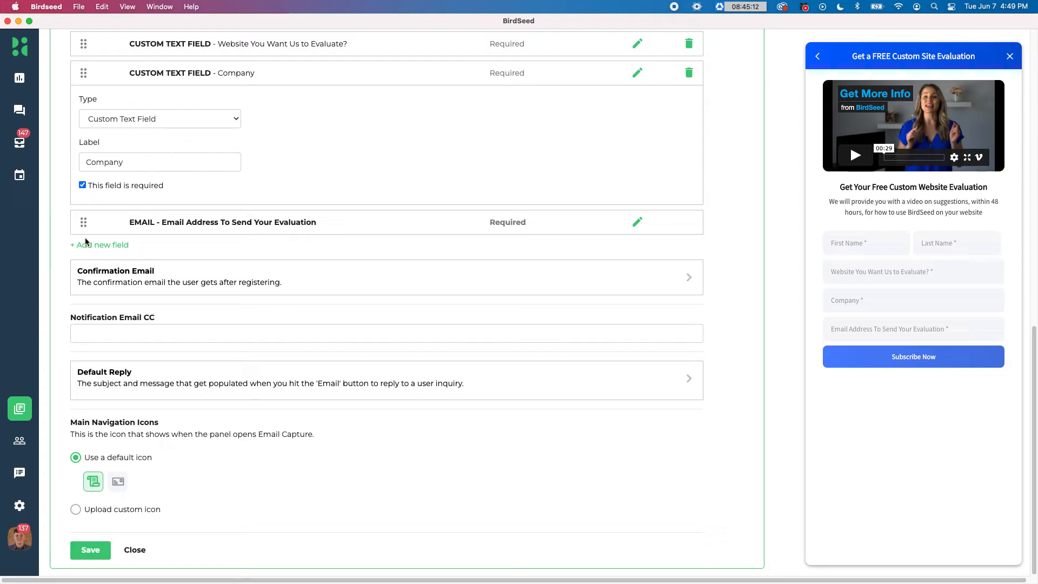
pyautogui.click(100, 244)
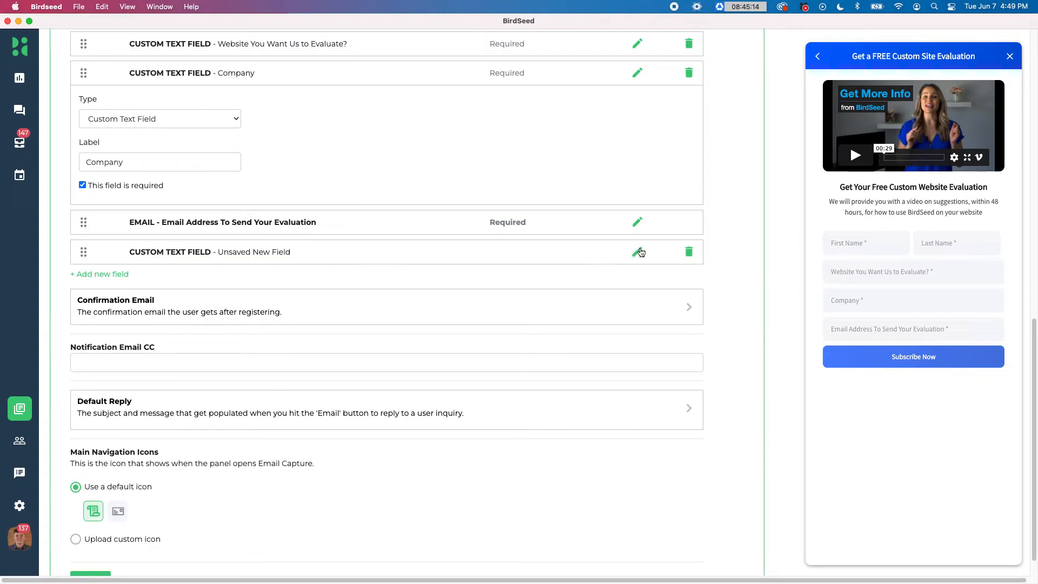
pyautogui.click(637, 252)
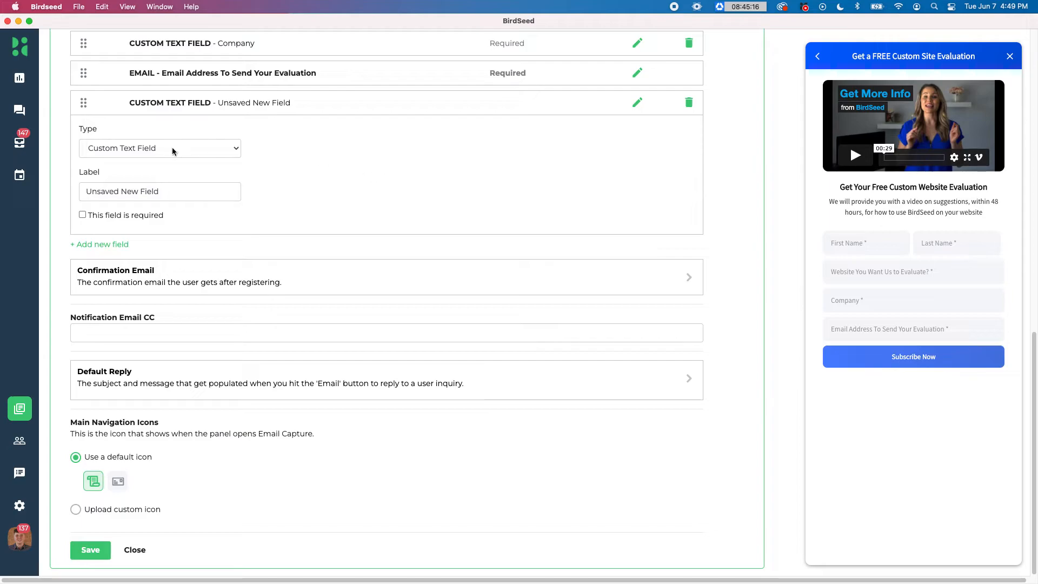
pyautogui.click(159, 147)
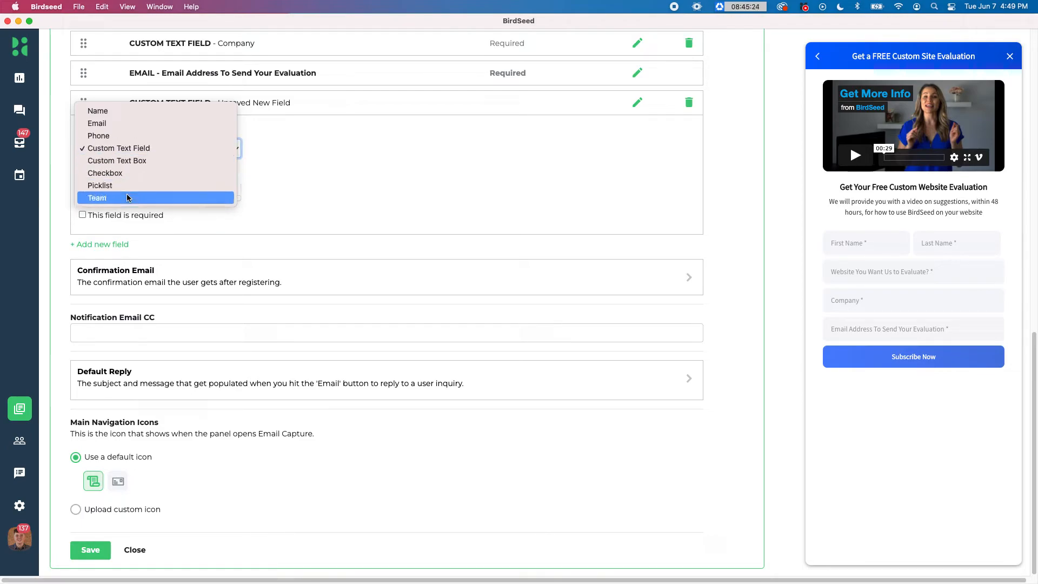
pyautogui.moveTo(152, 198)
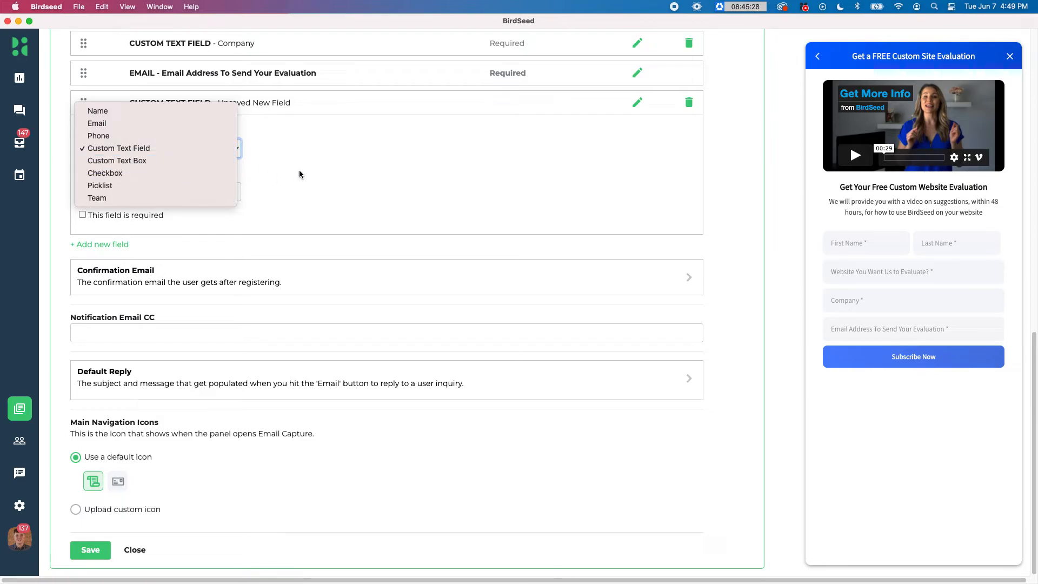
pyautogui.click(118, 147)
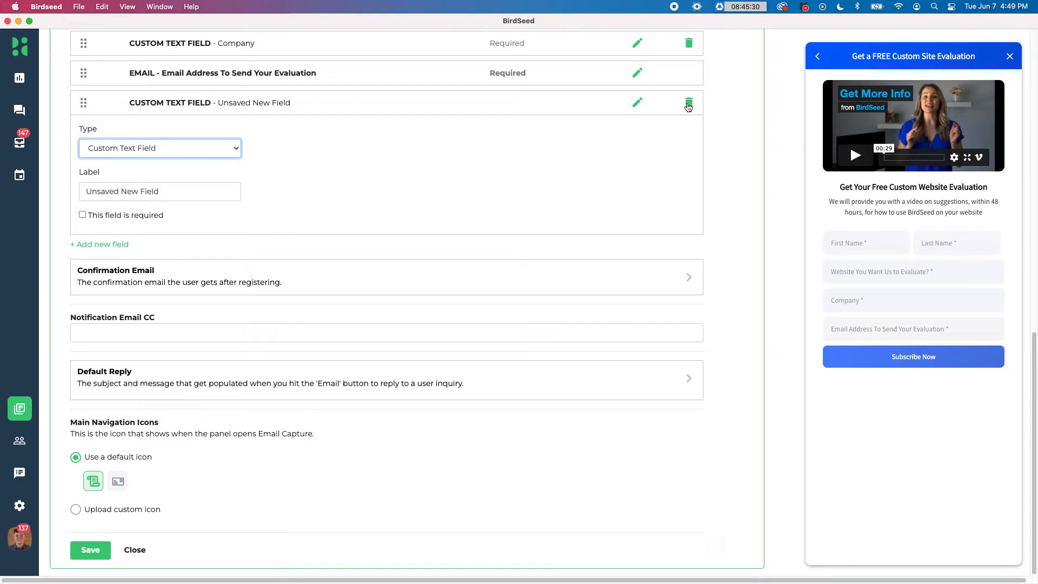
pyautogui.click(688, 103)
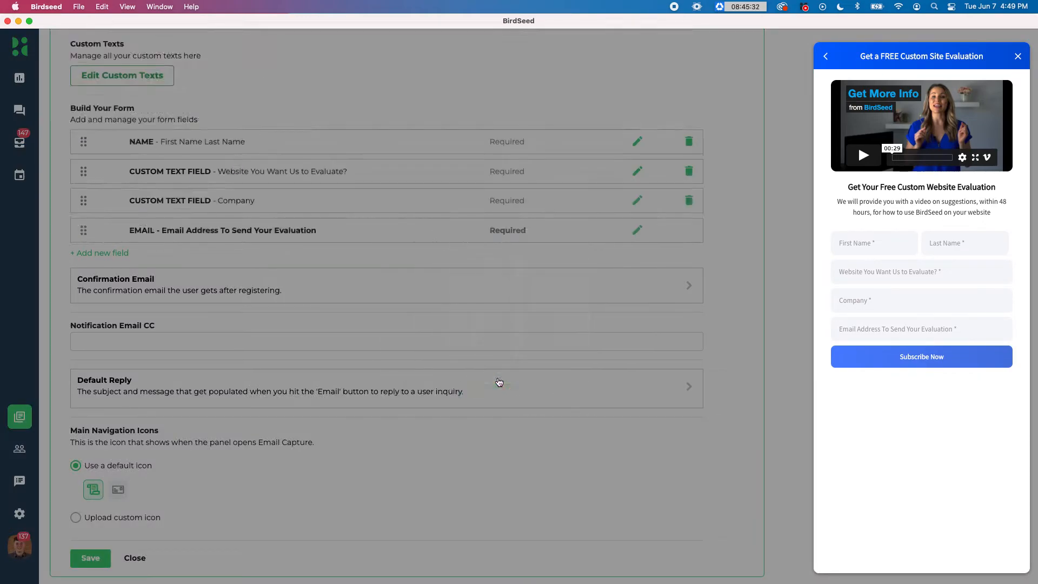
# Step: Set the confirmation email subject to 'Thanks for Joining our Newsletter!'
pyautogui.click(386, 285)
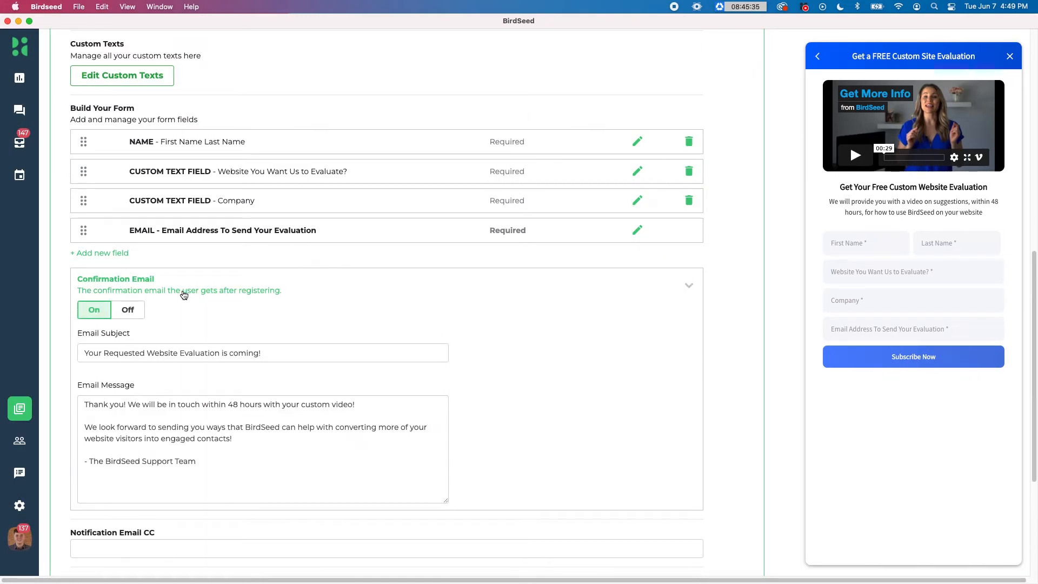
pyautogui.moveTo(222, 299)
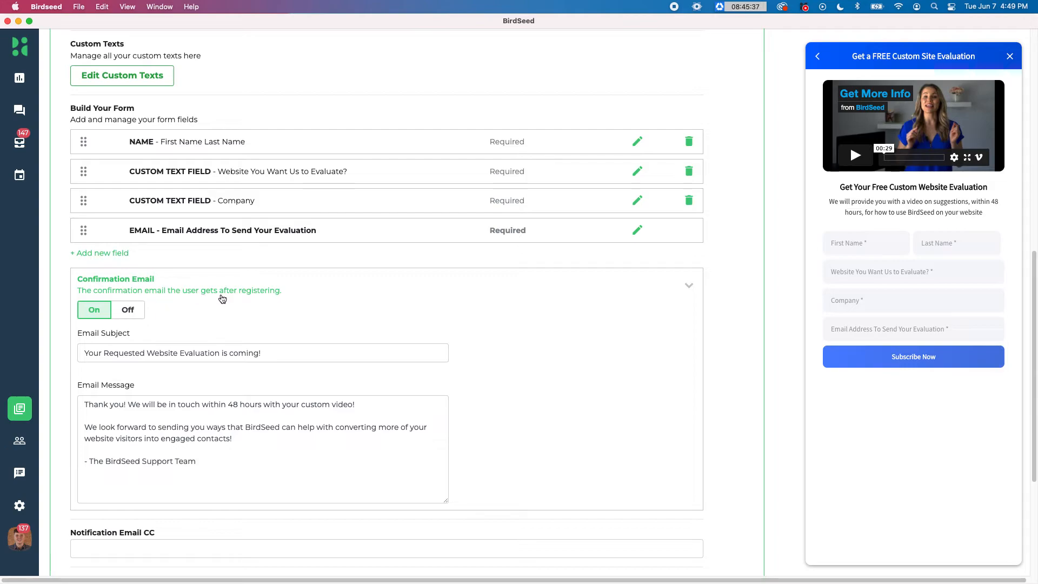
pyautogui.scroll(-3)
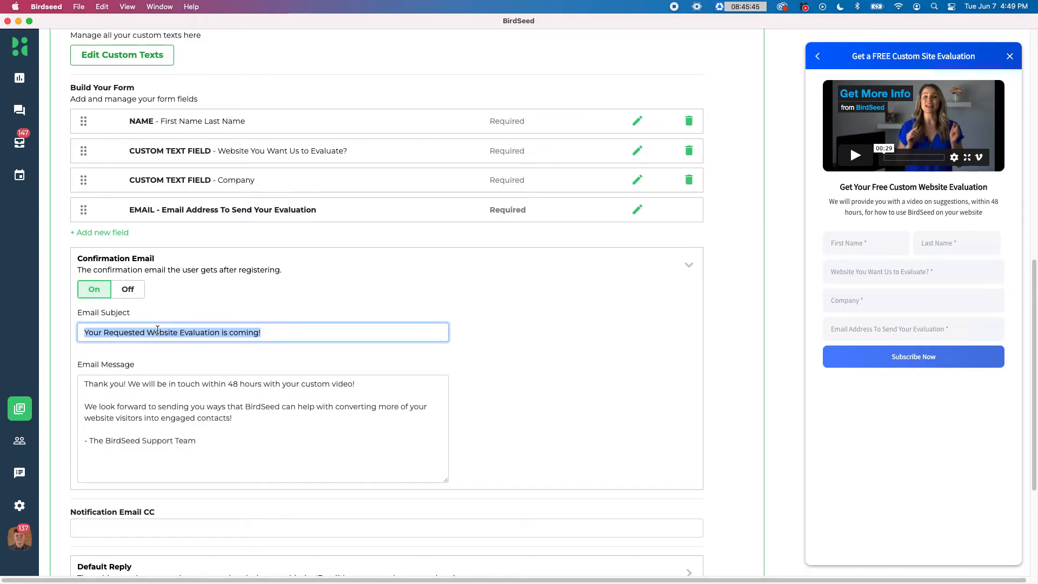
pyautogui.write('Thanks for Joining our')
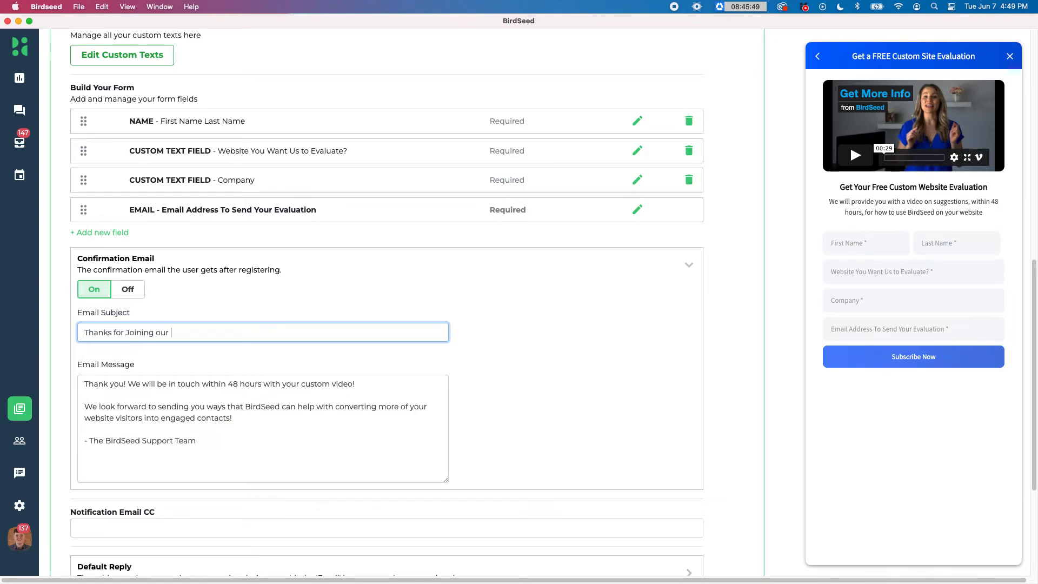
pyautogui.write('Newsletter')
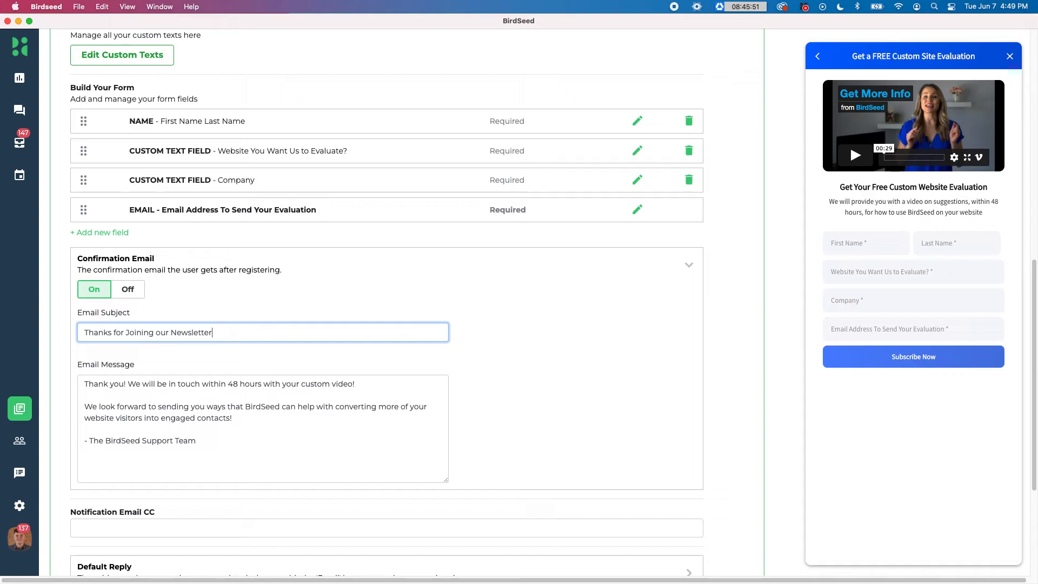
pyautogui.write('!')
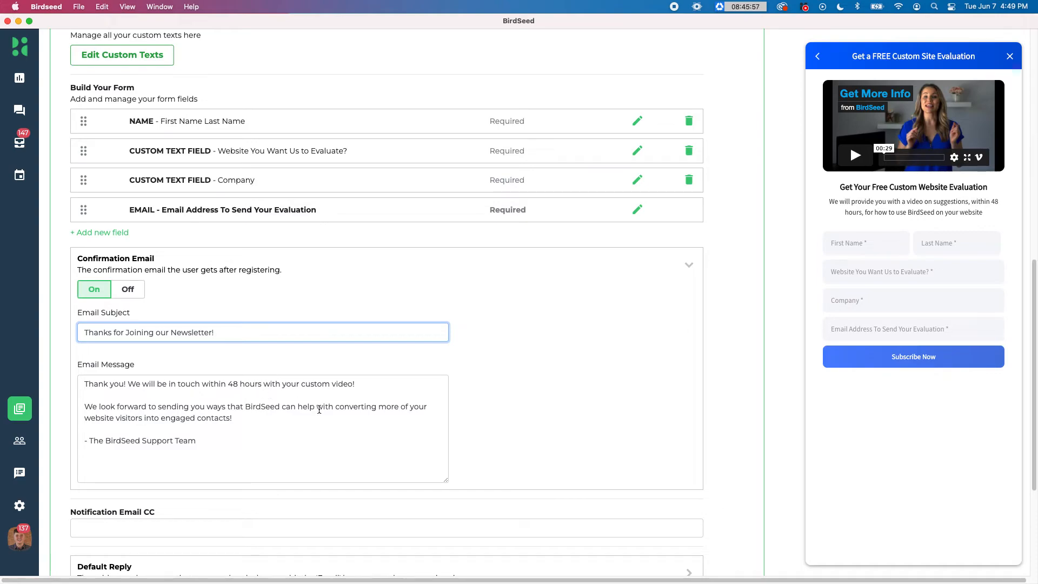
pyautogui.scroll(-3)
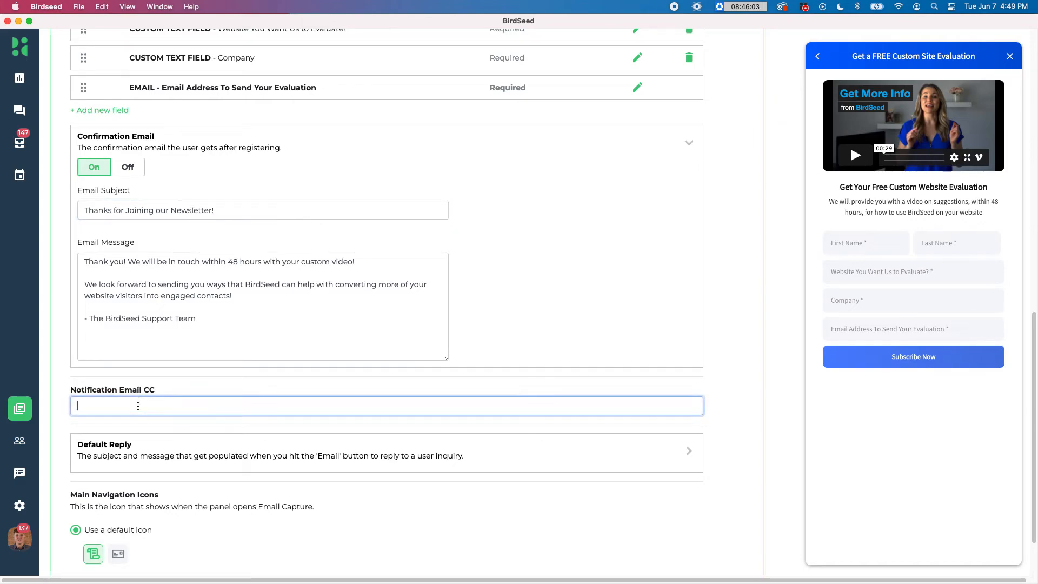
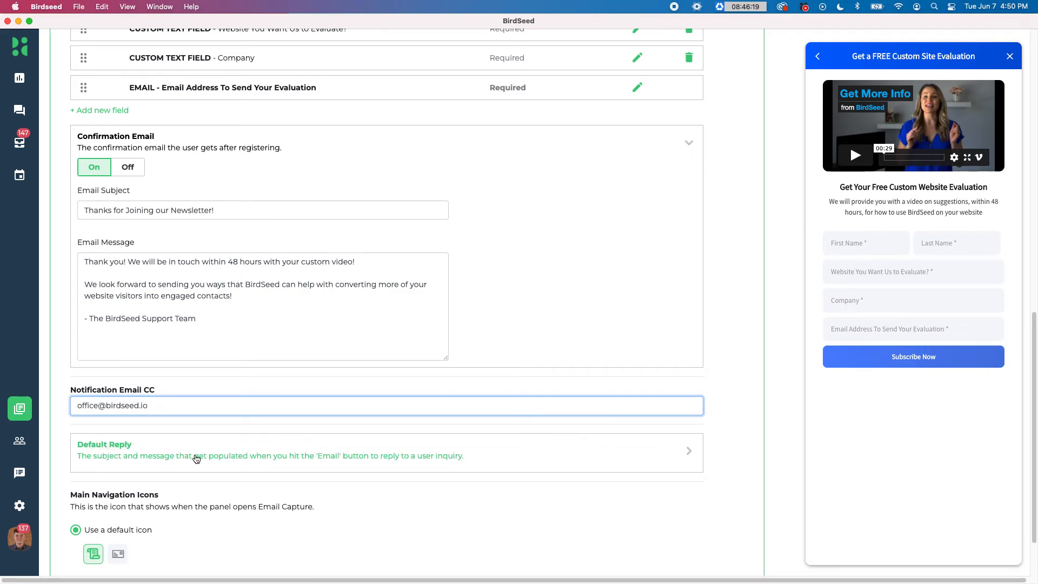
# Step: Change the Default Reply subject from 'Your Message' to 'Someone just signed up for the Newsletter!'
pyautogui.click(688, 451)
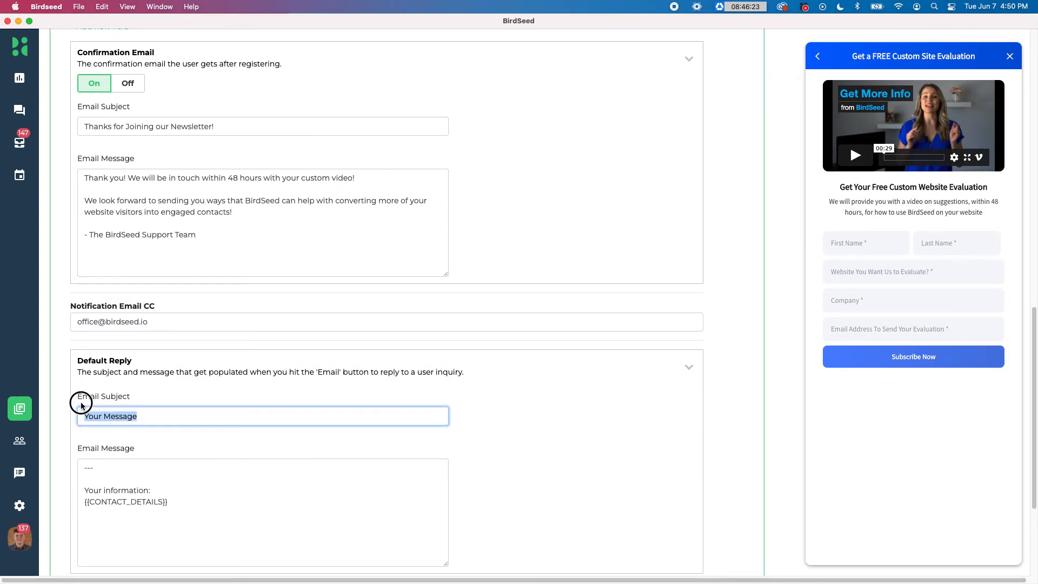
pyautogui.write('Someone just')
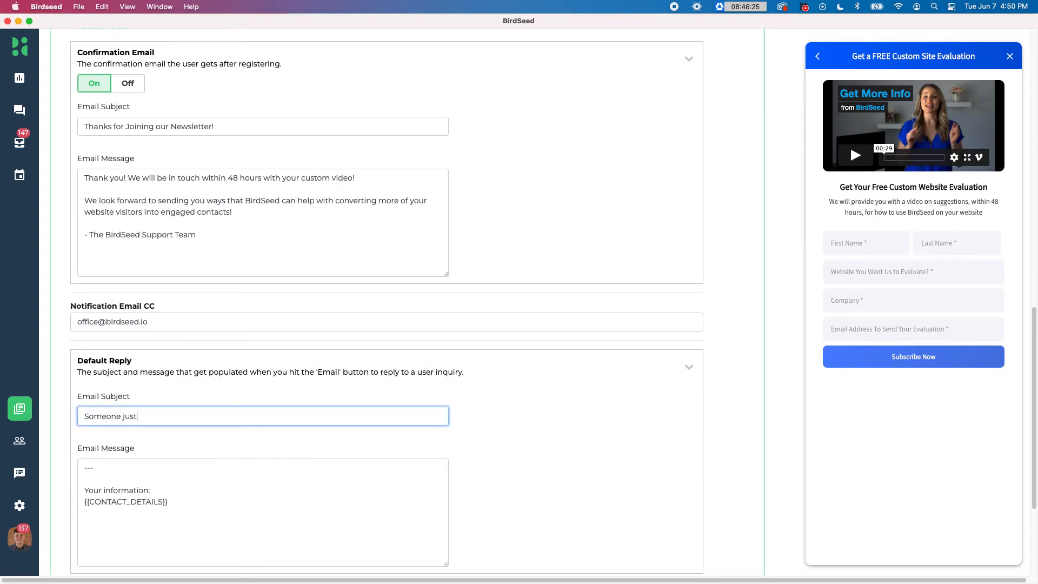
pyautogui.write('signed up for the Newsl')
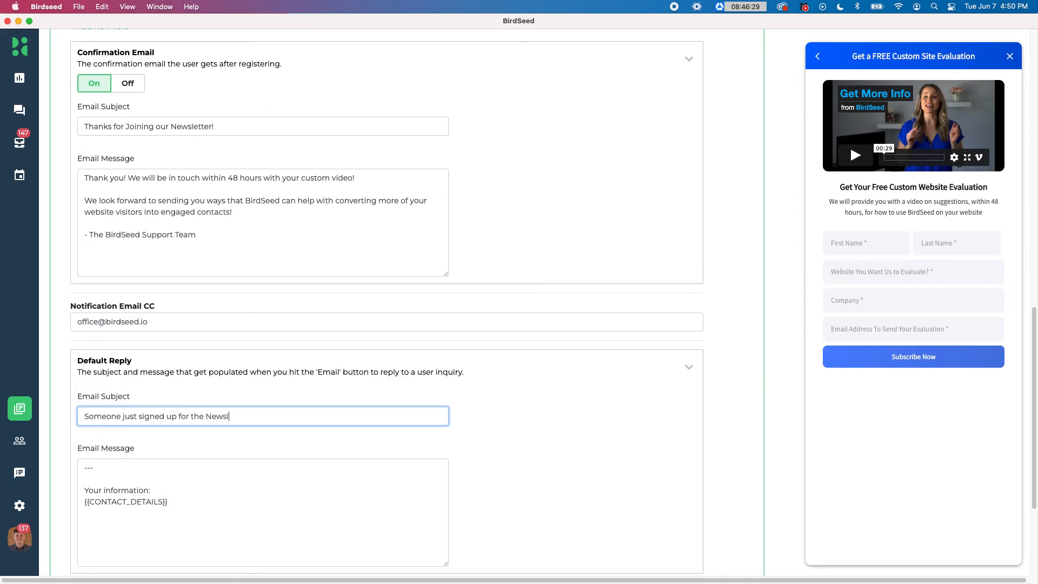
pyautogui.write('etter!')
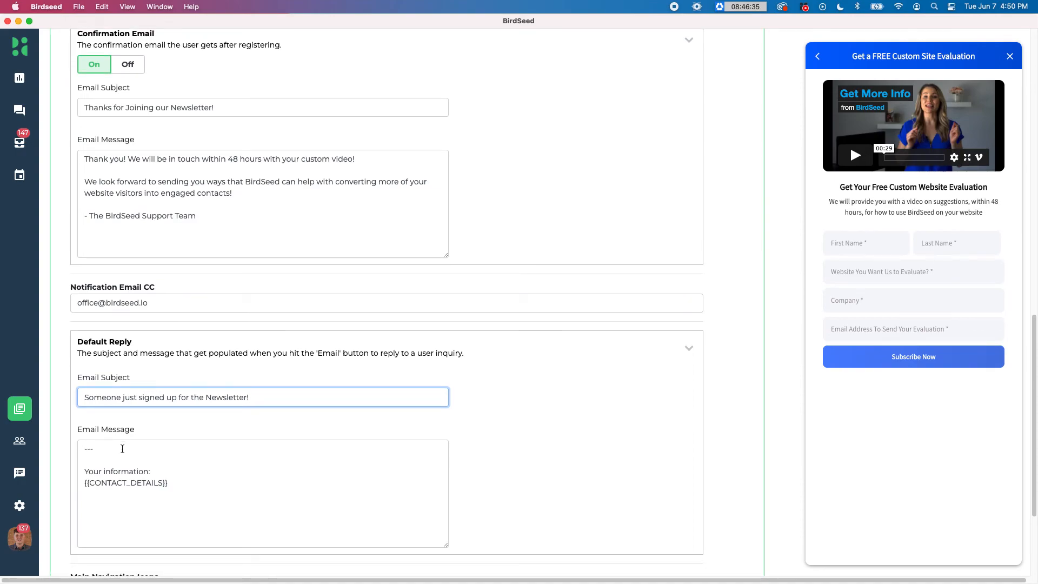
pyautogui.scroll(-3)
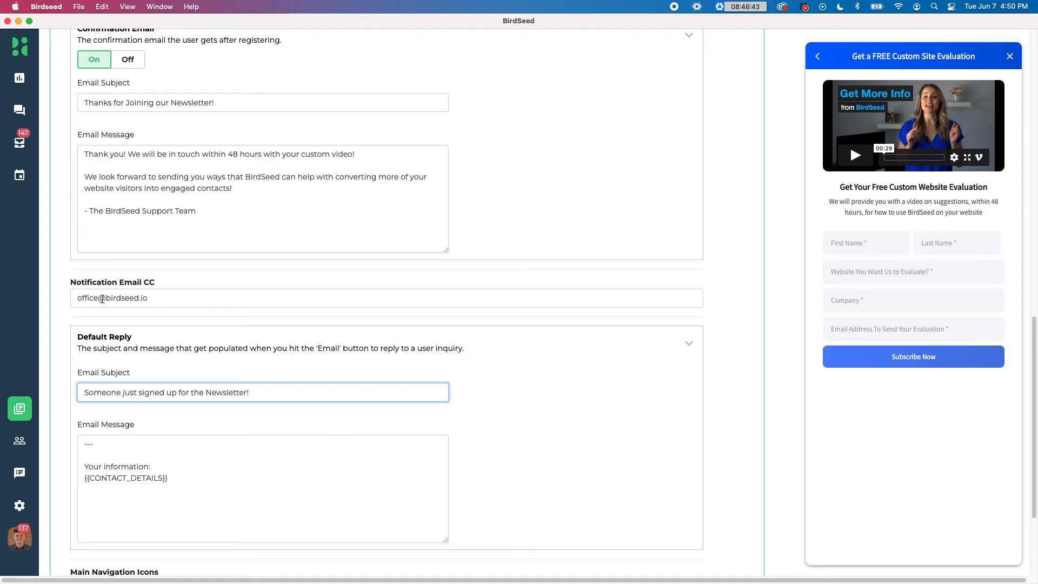
pyautogui.moveTo(132, 316)
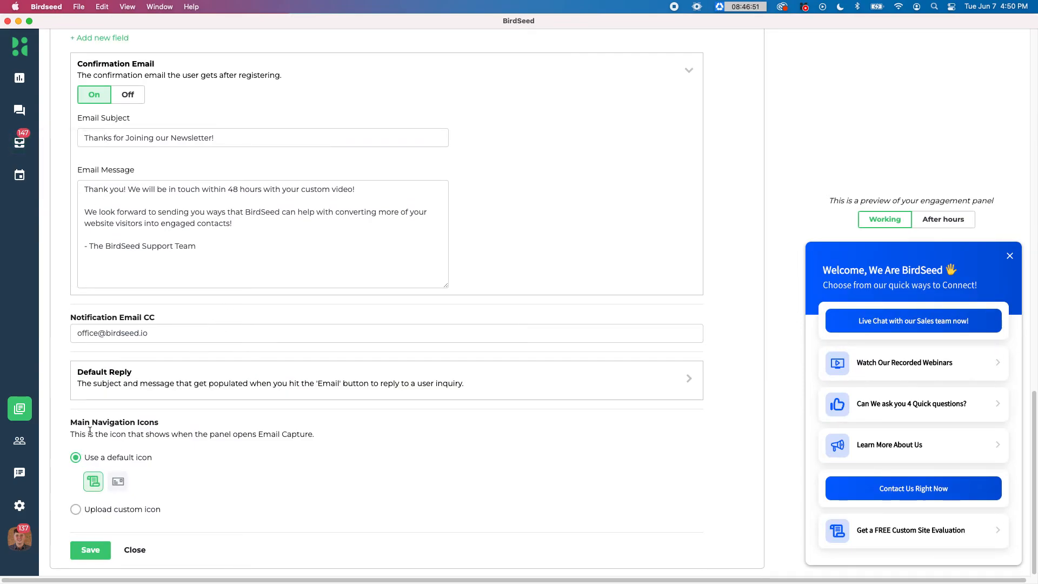
pyautogui.moveTo(139, 487)
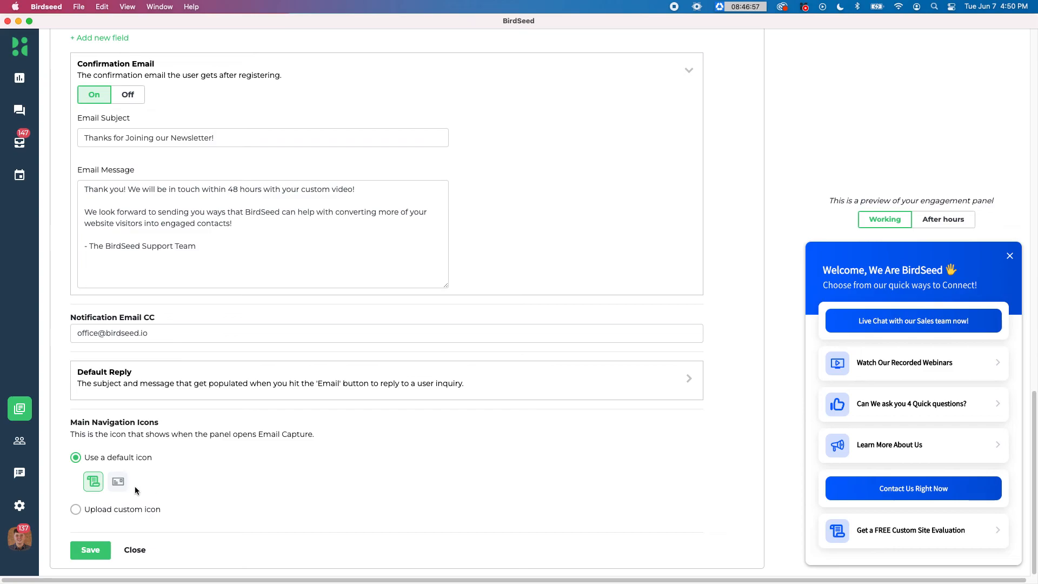
# Step: Choose the second (mail) navigation icon and save the Email Capture tool
pyautogui.click(117, 481)
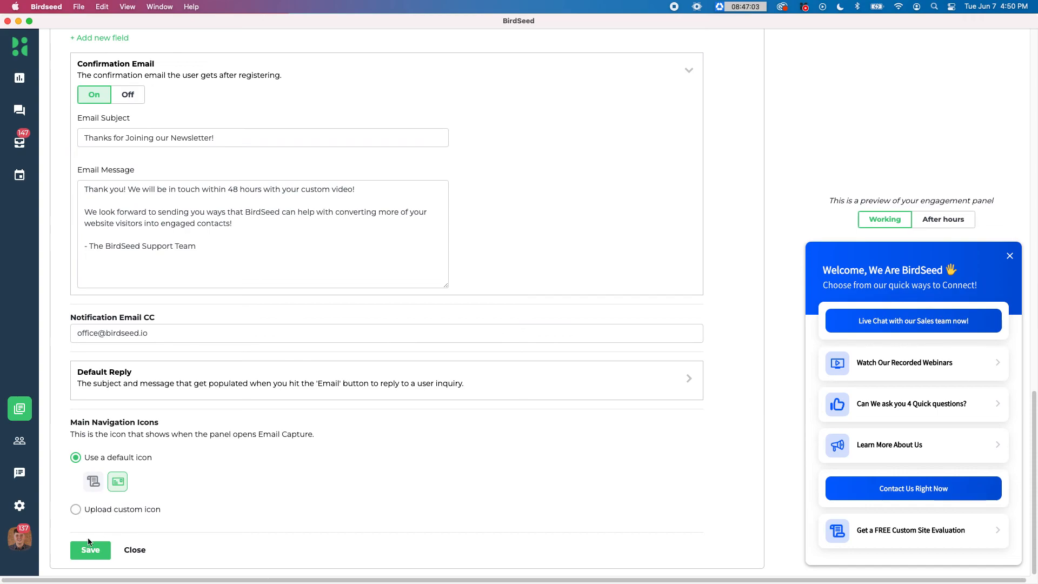
pyautogui.click(90, 550)
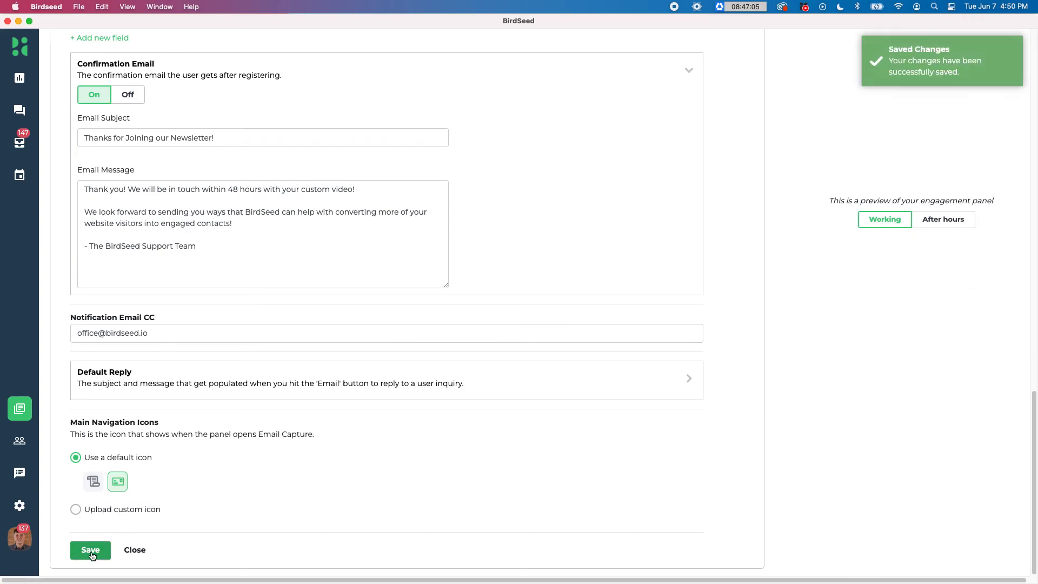
pyautogui.click(91, 550)
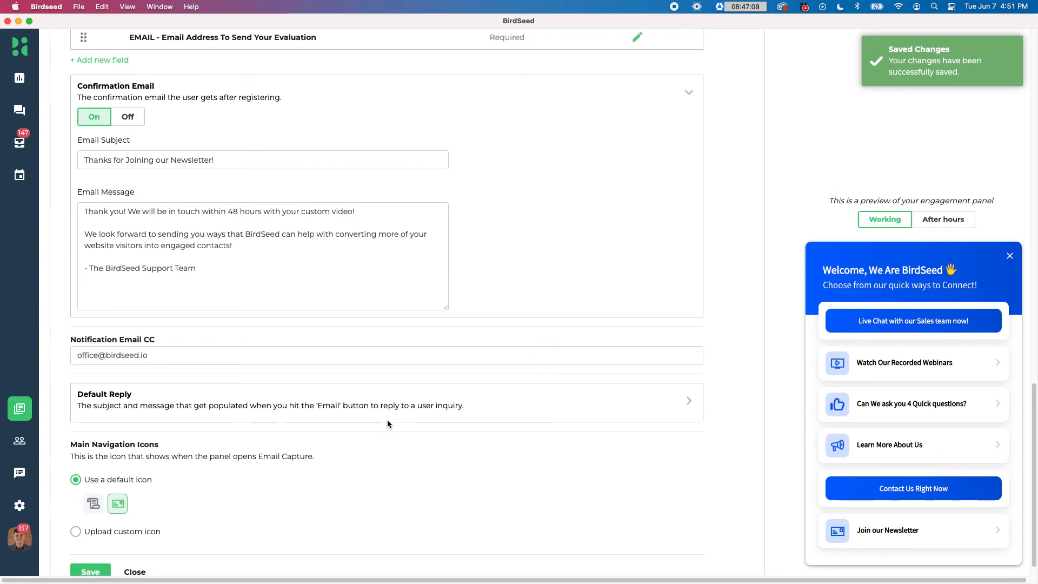
pyautogui.scroll(-3)
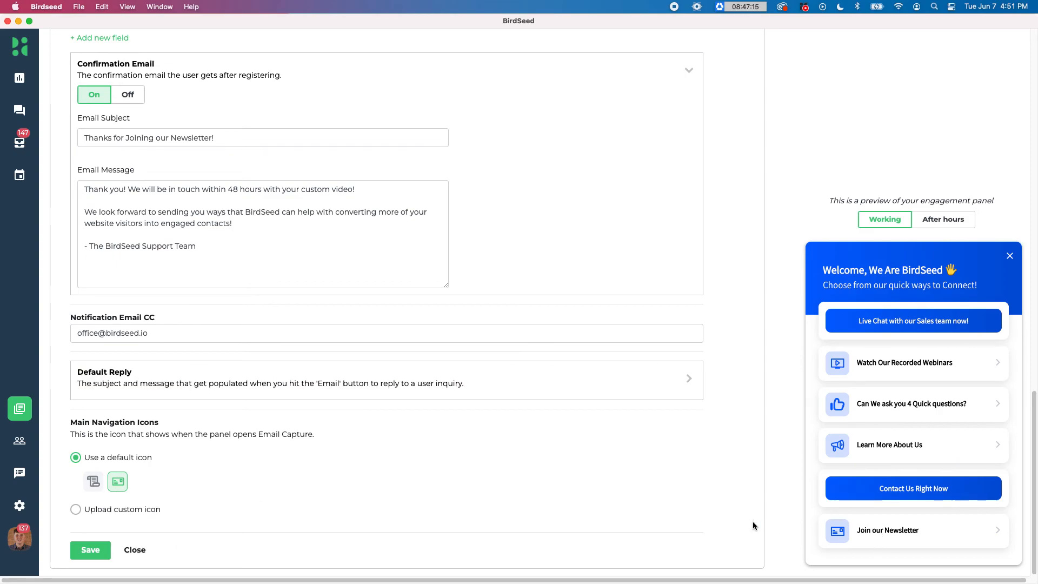
pyautogui.moveTo(466, 318)
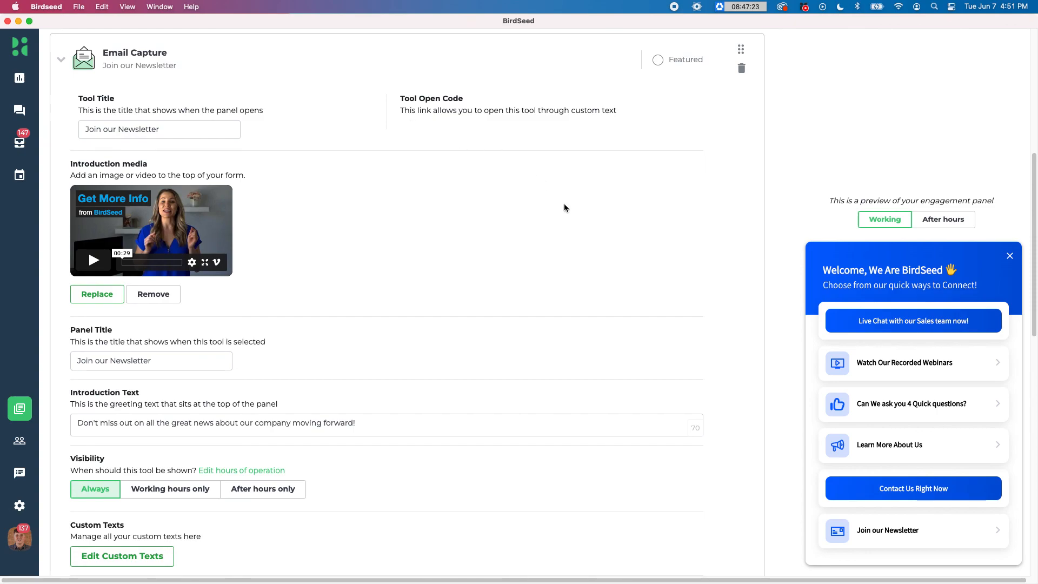
pyautogui.moveTo(815, 463)
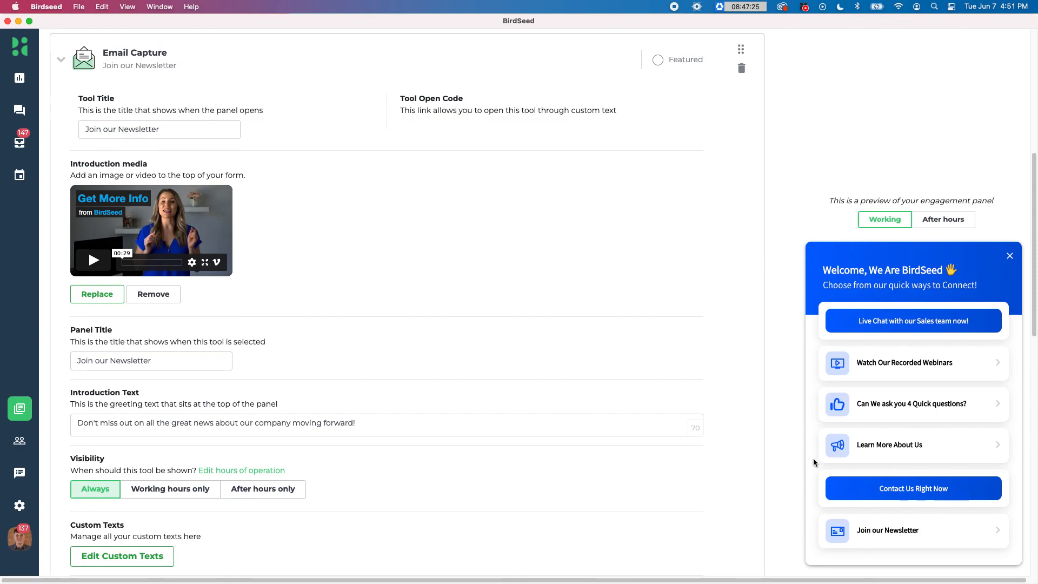
pyautogui.scroll(-3)
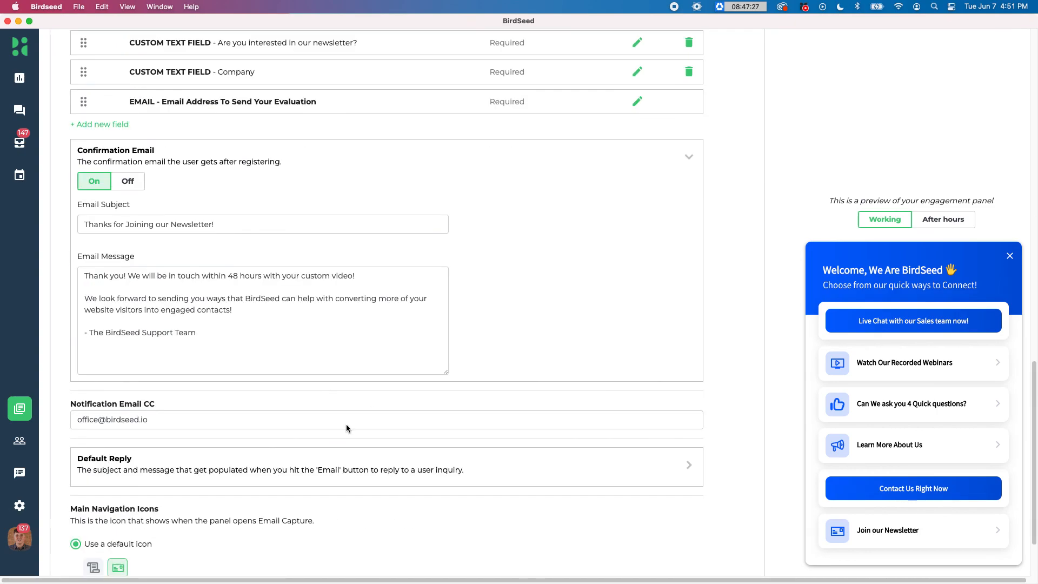
pyautogui.scroll(-3)
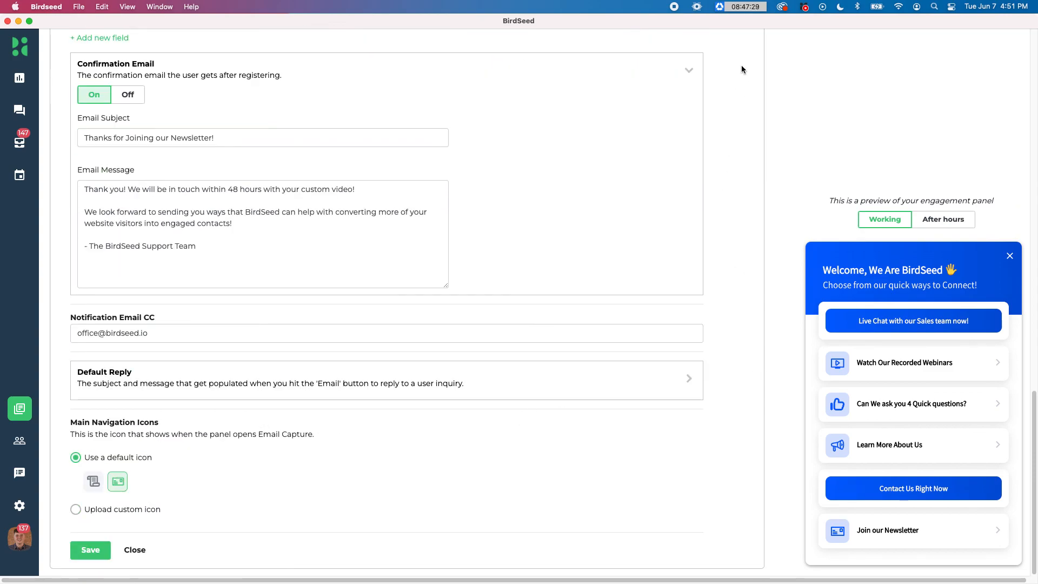